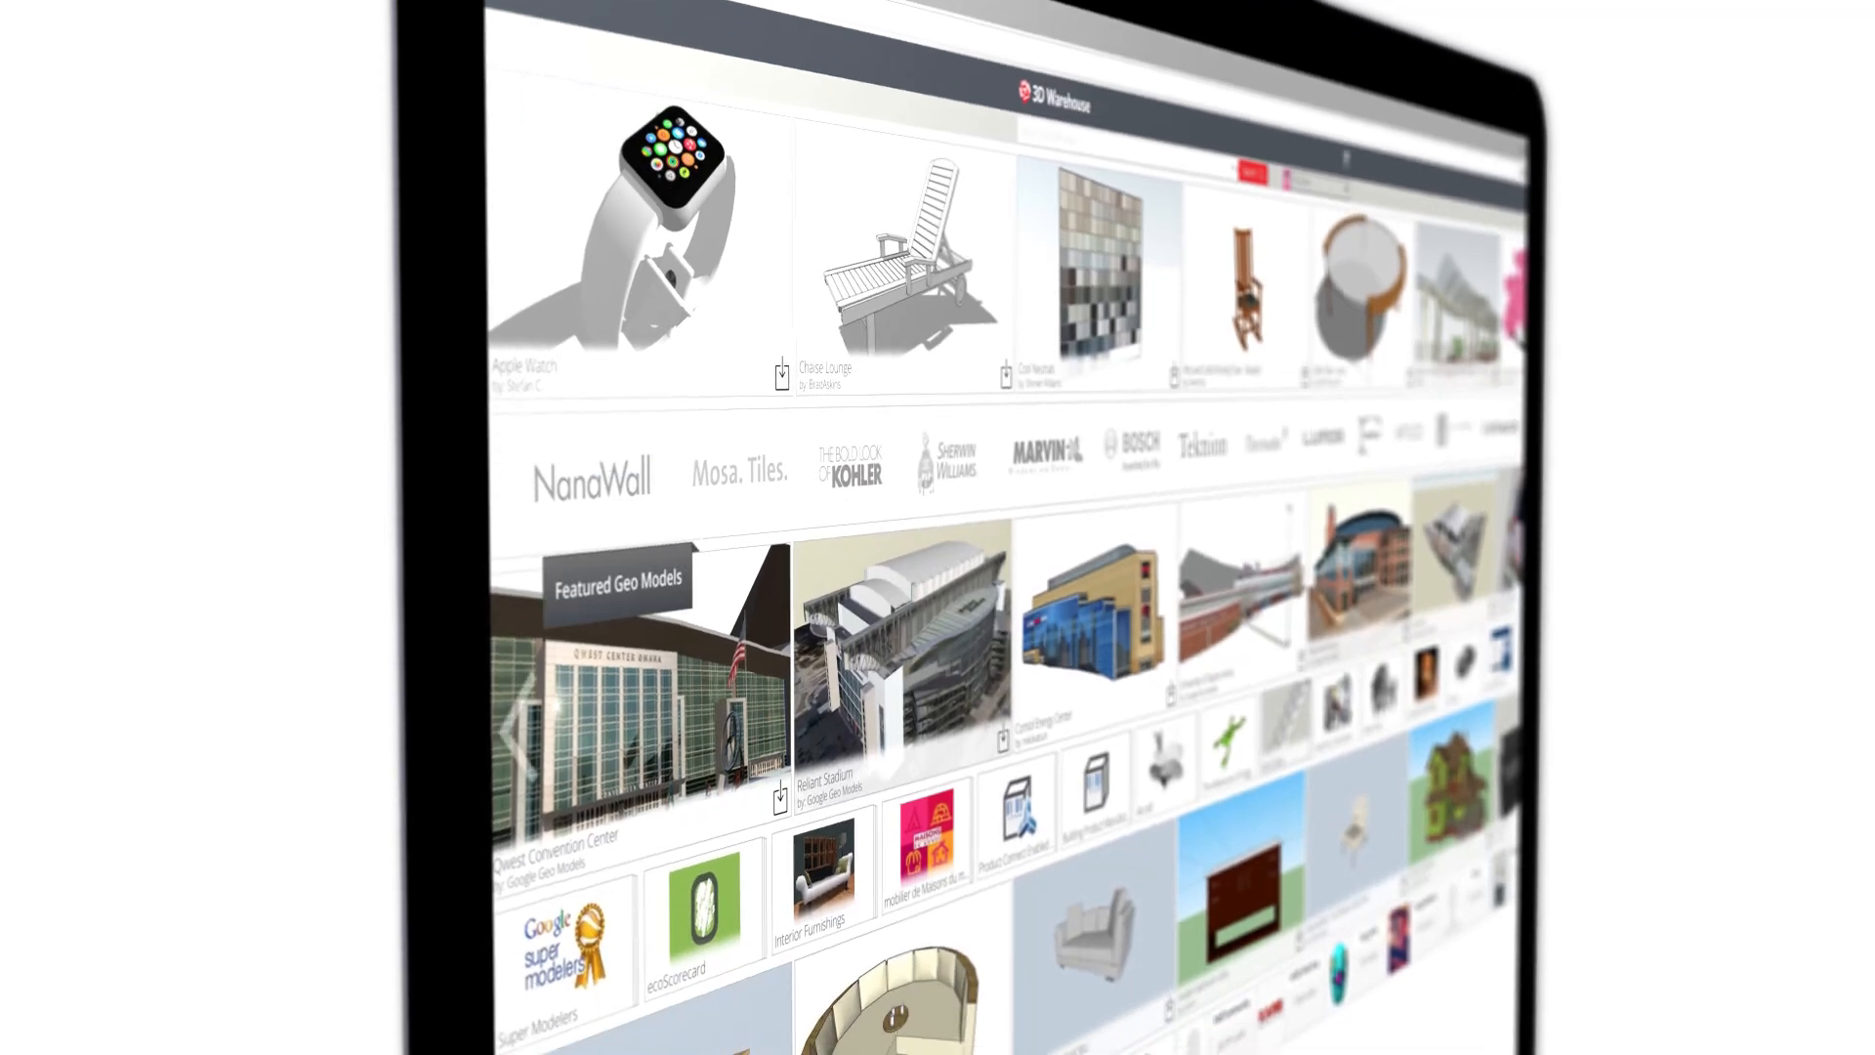
- Scroll down the 3D Warehouse home page toward the Chaise Lounge model
scroll(down, 3)
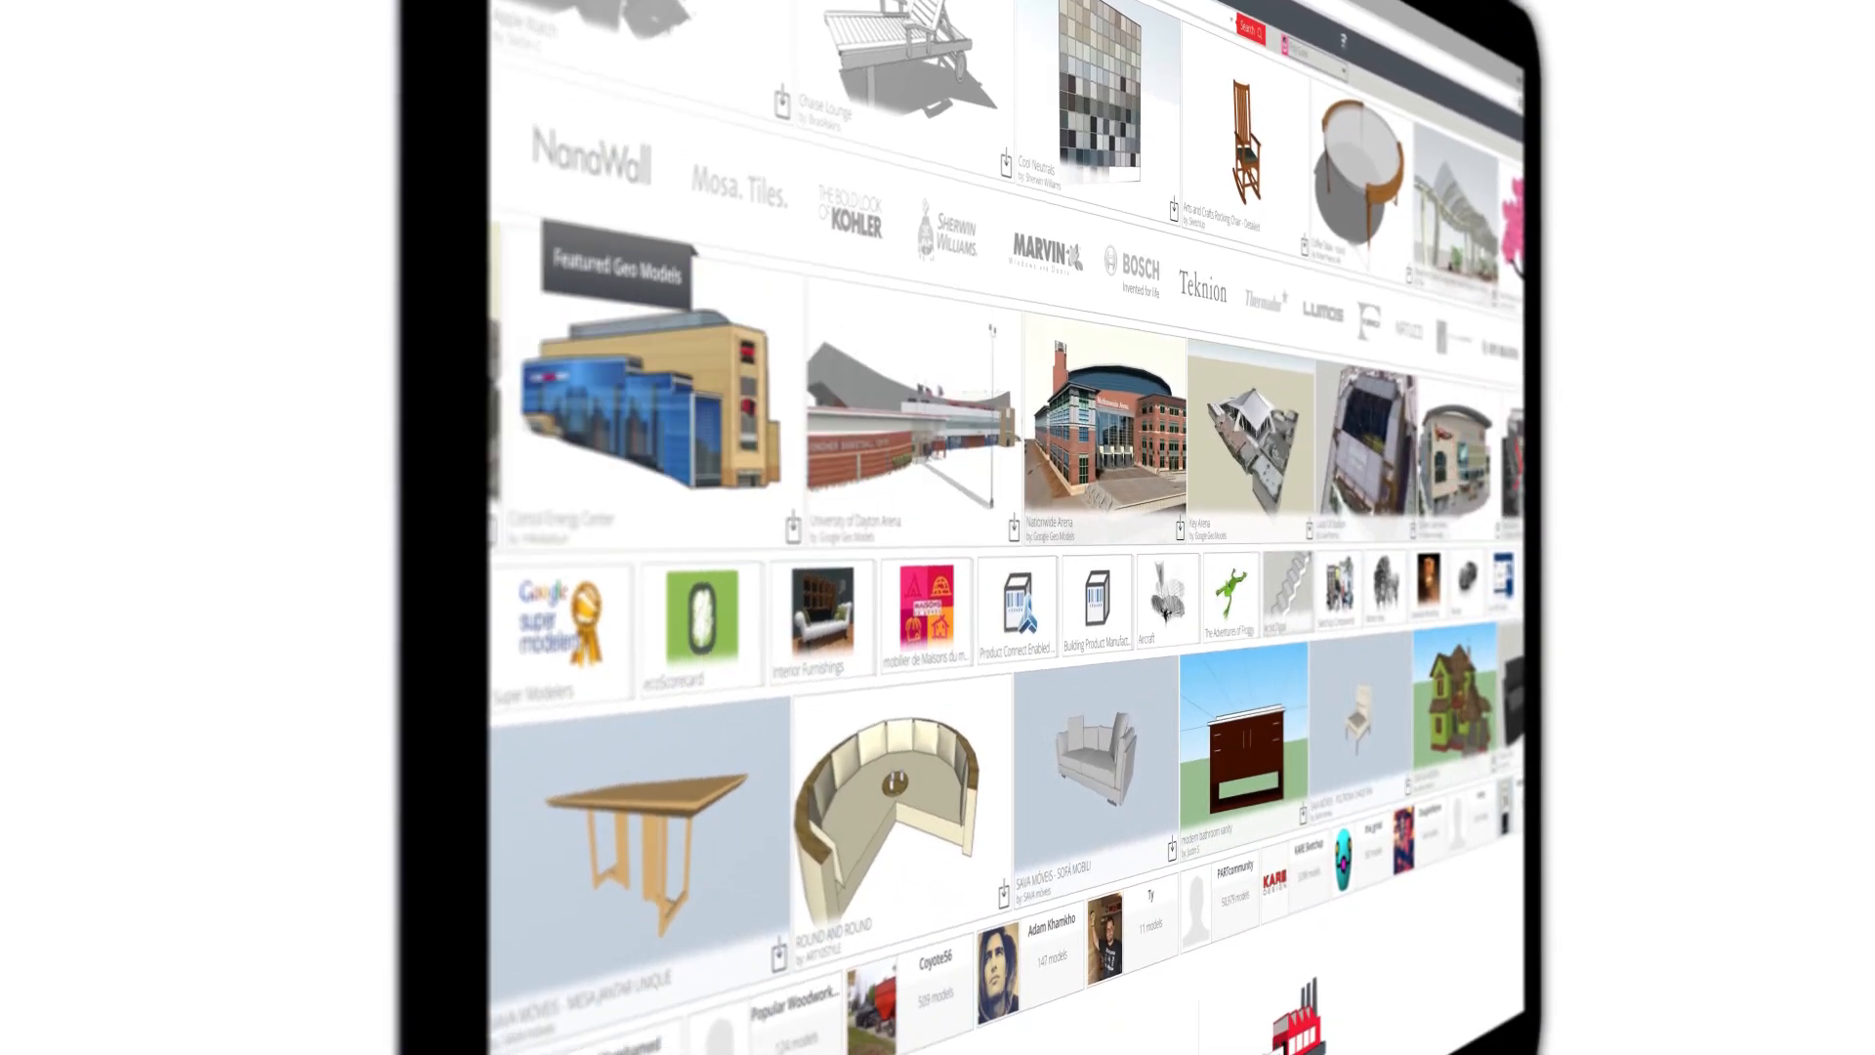
scroll(down, 3)
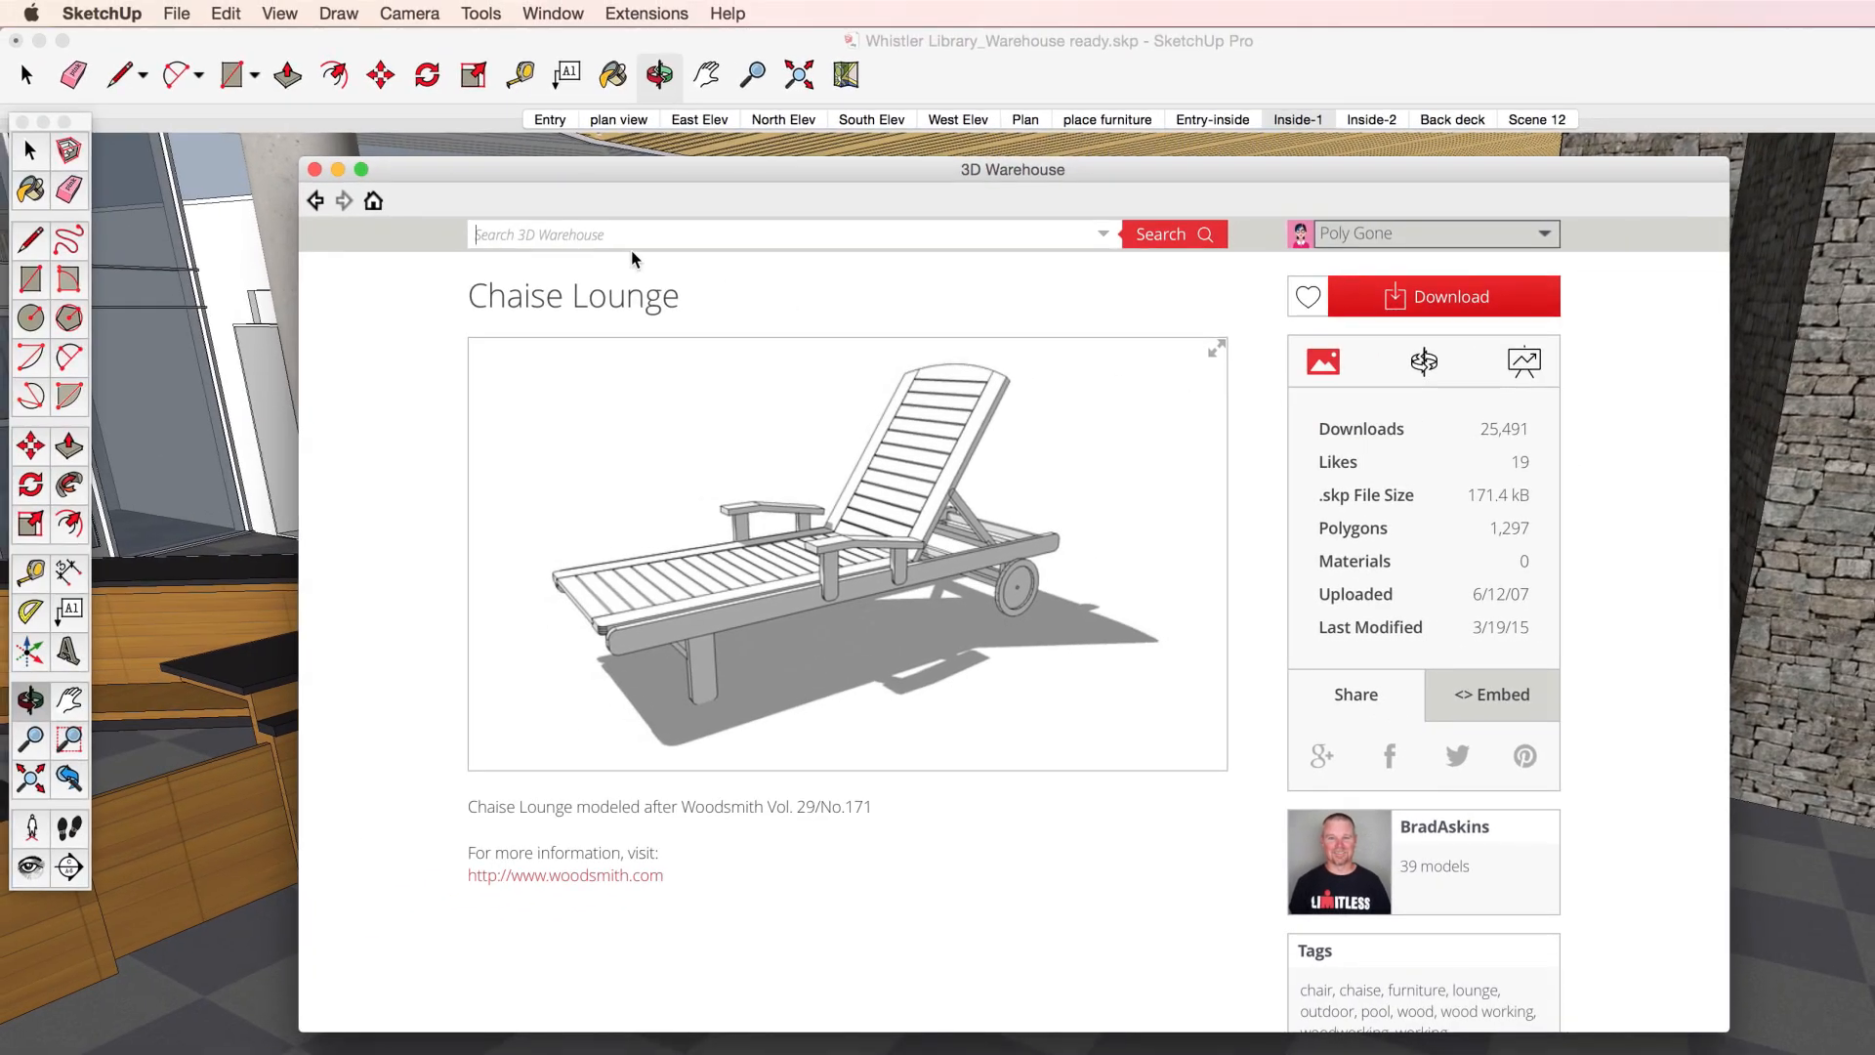
- Show the Warehouse tool palette, launch 3D Warehouse and confirm loading the download into the model
click(361, 18)
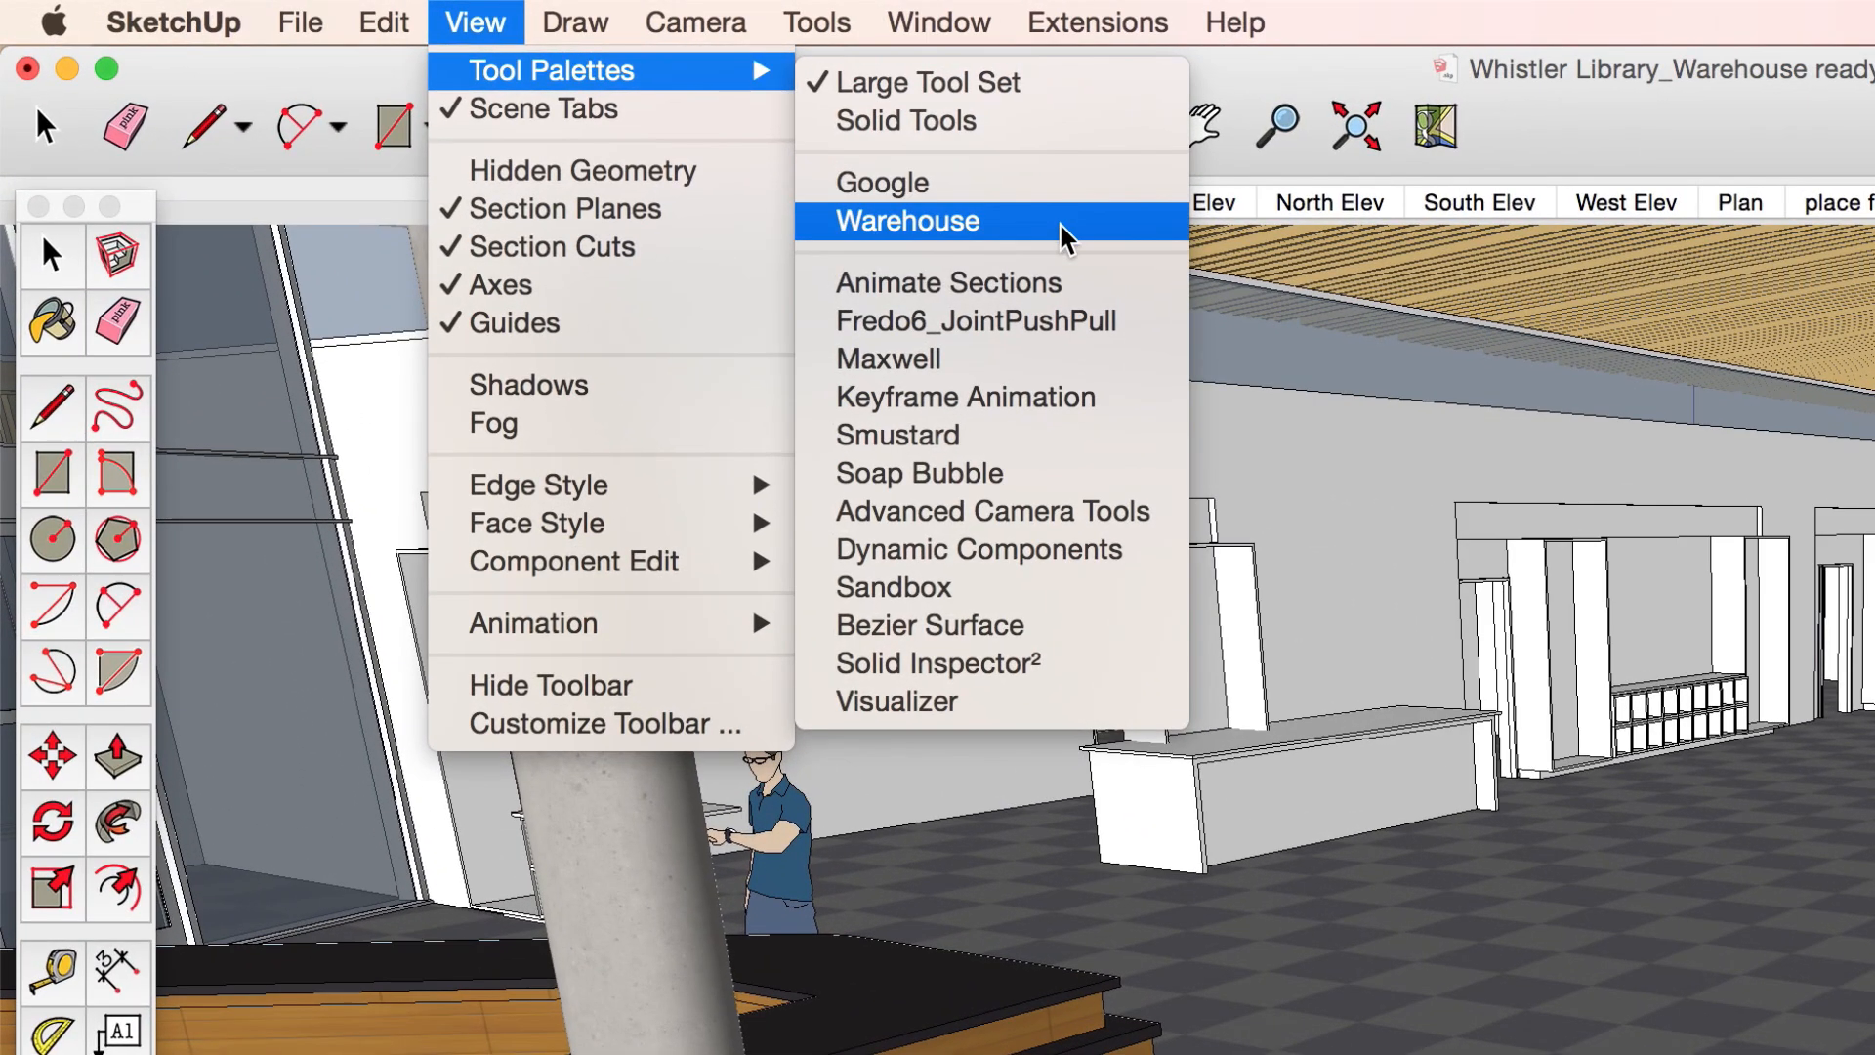
click(904, 221)
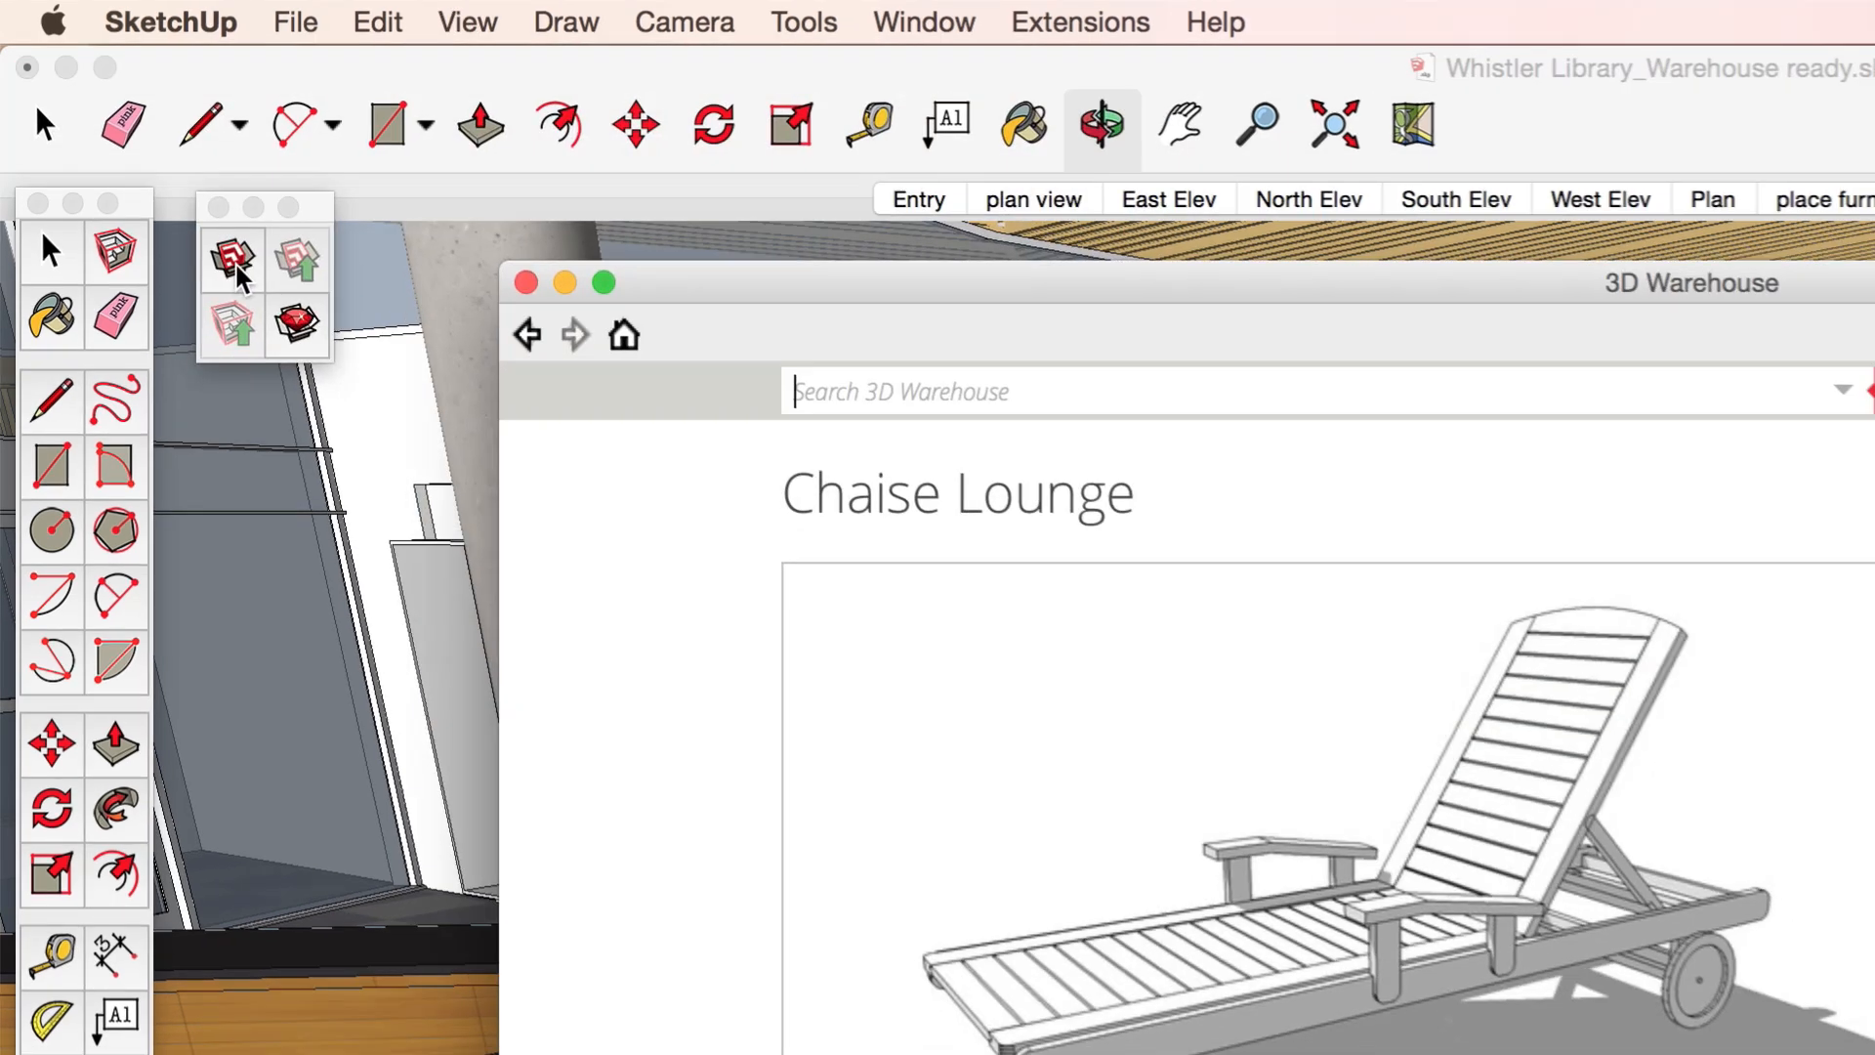
click(623, 334)
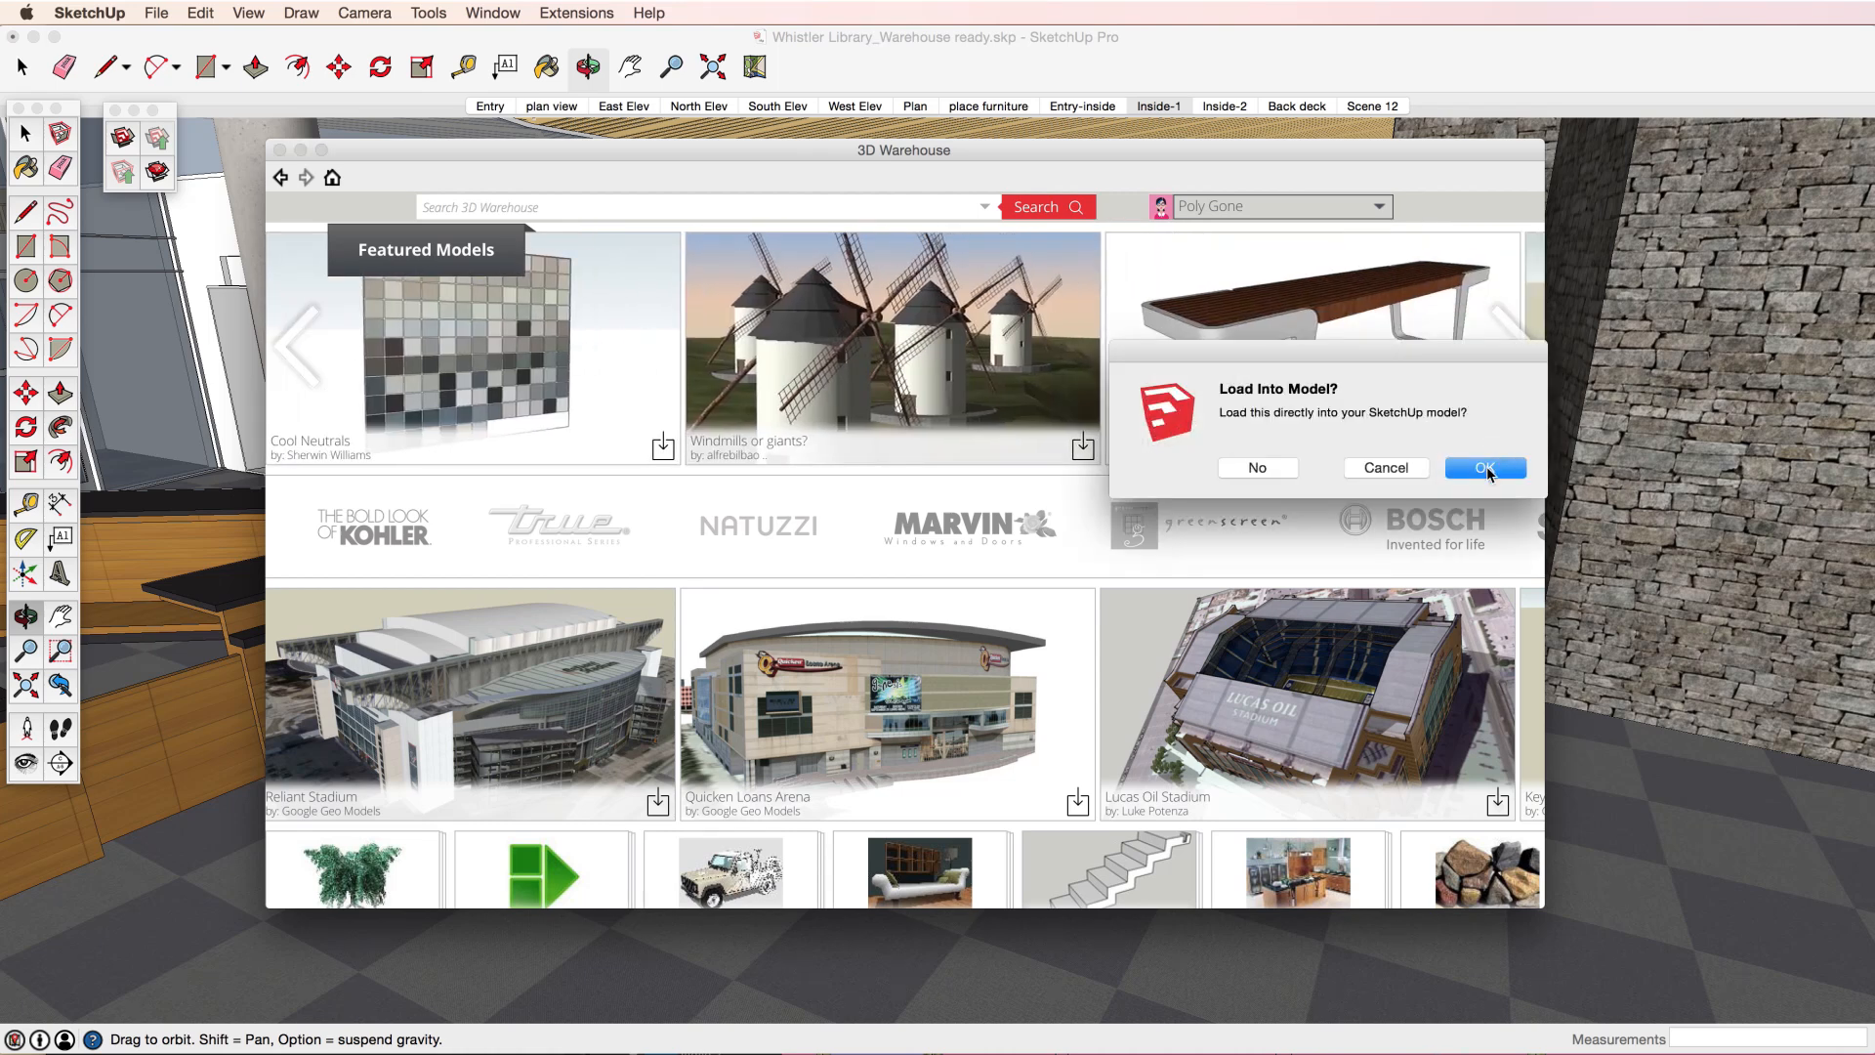
click(1484, 466)
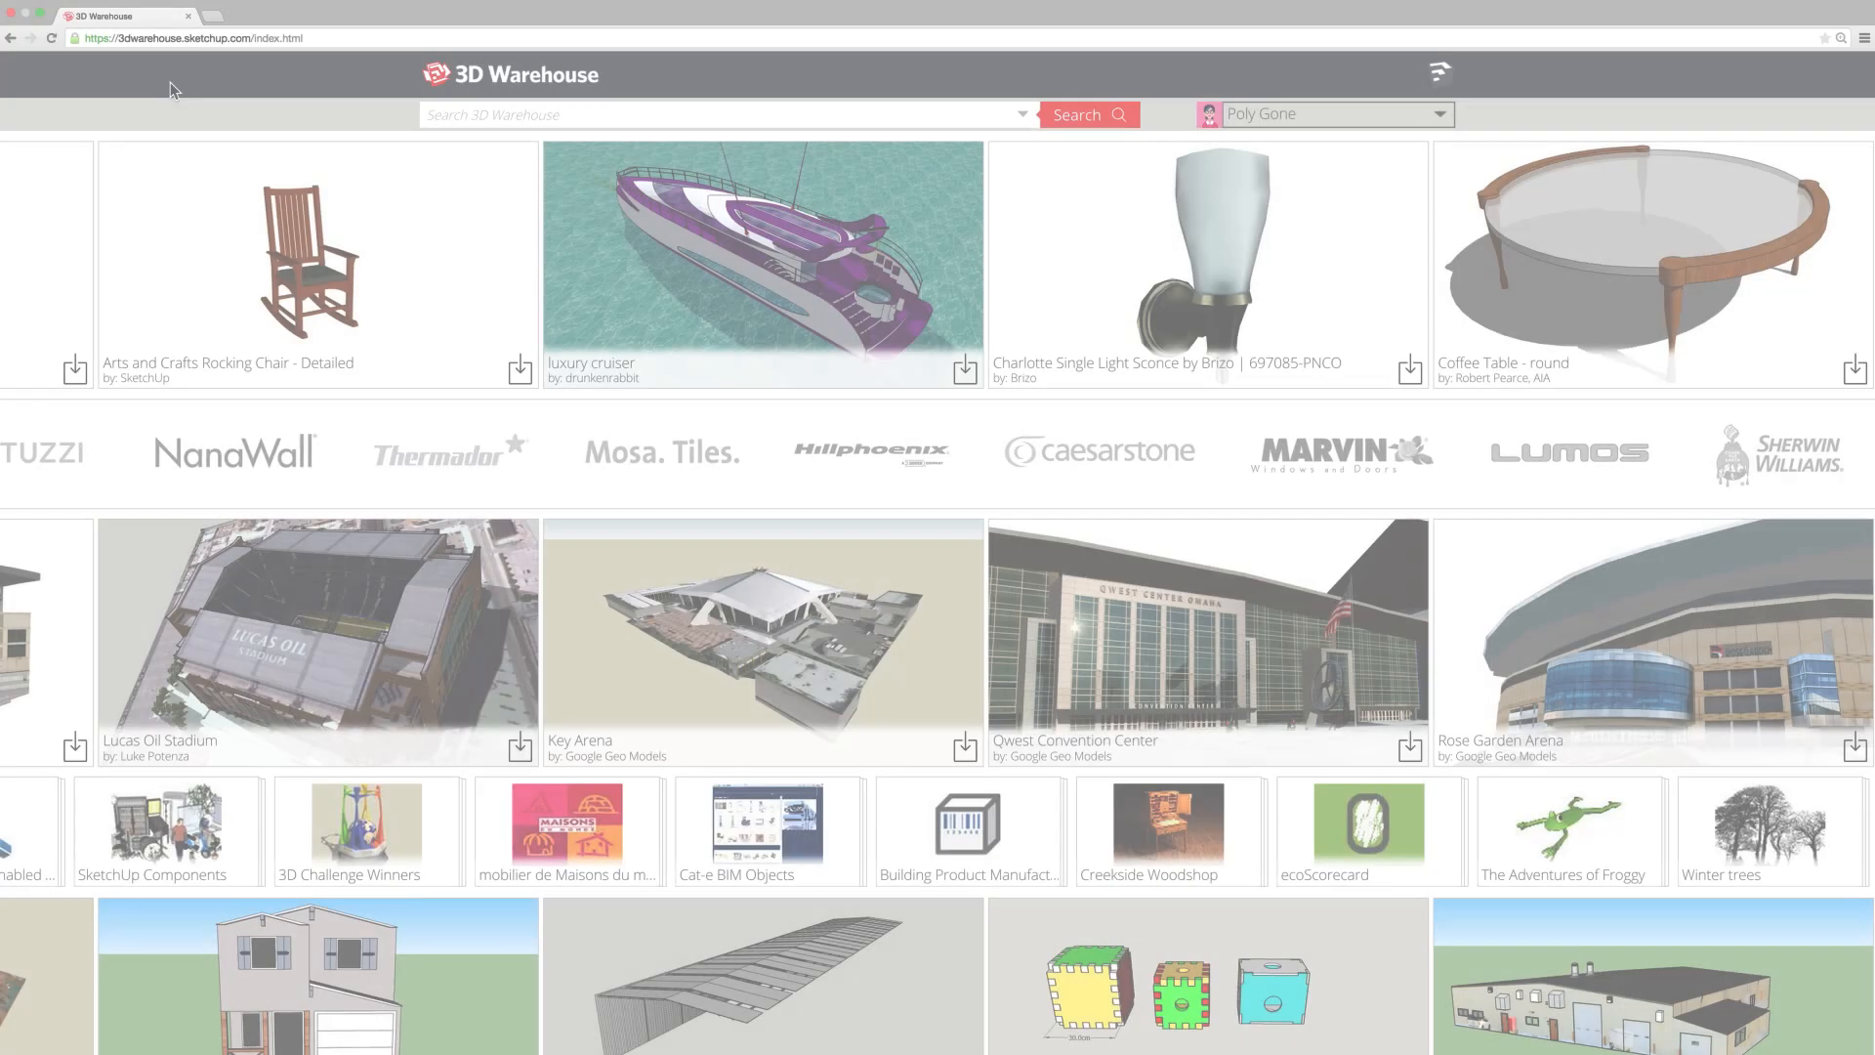
- Step the Featured Models, Featured Catalogs and Featured Collections carousels back to earlier items
click(39, 253)
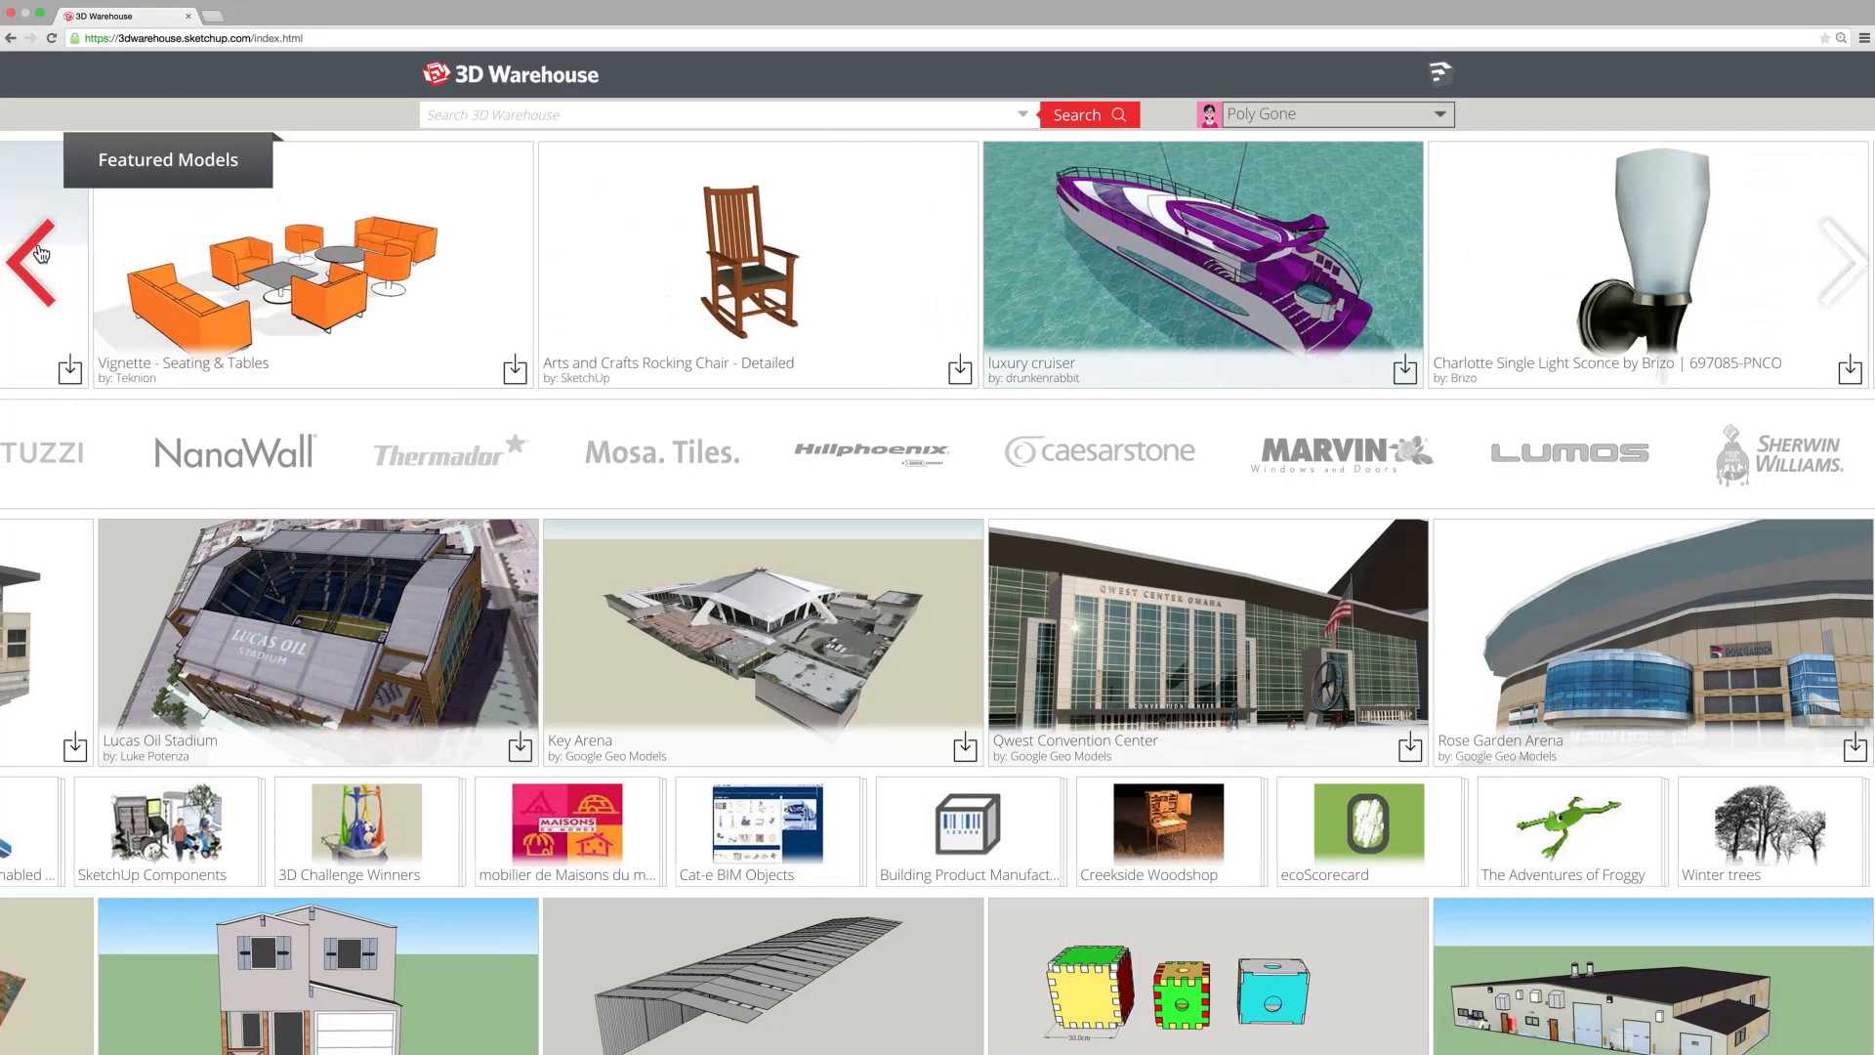
click(33, 263)
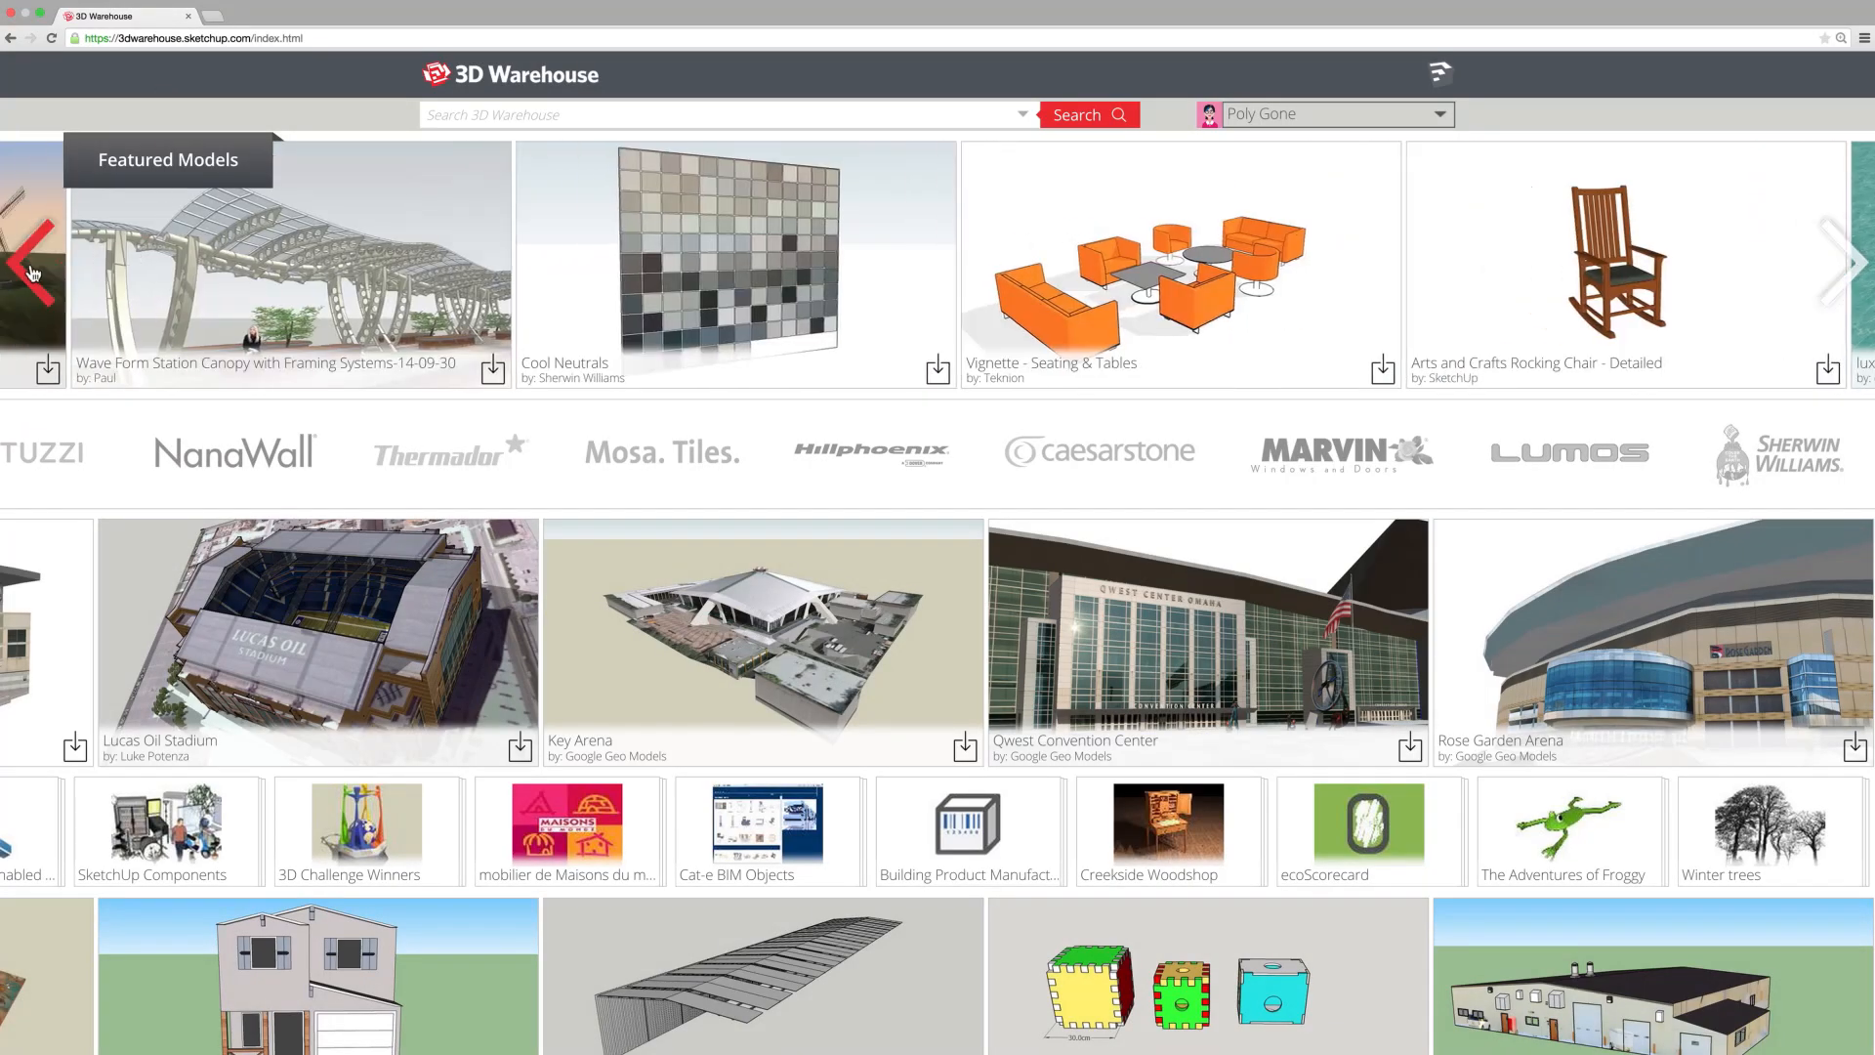
click(29, 269)
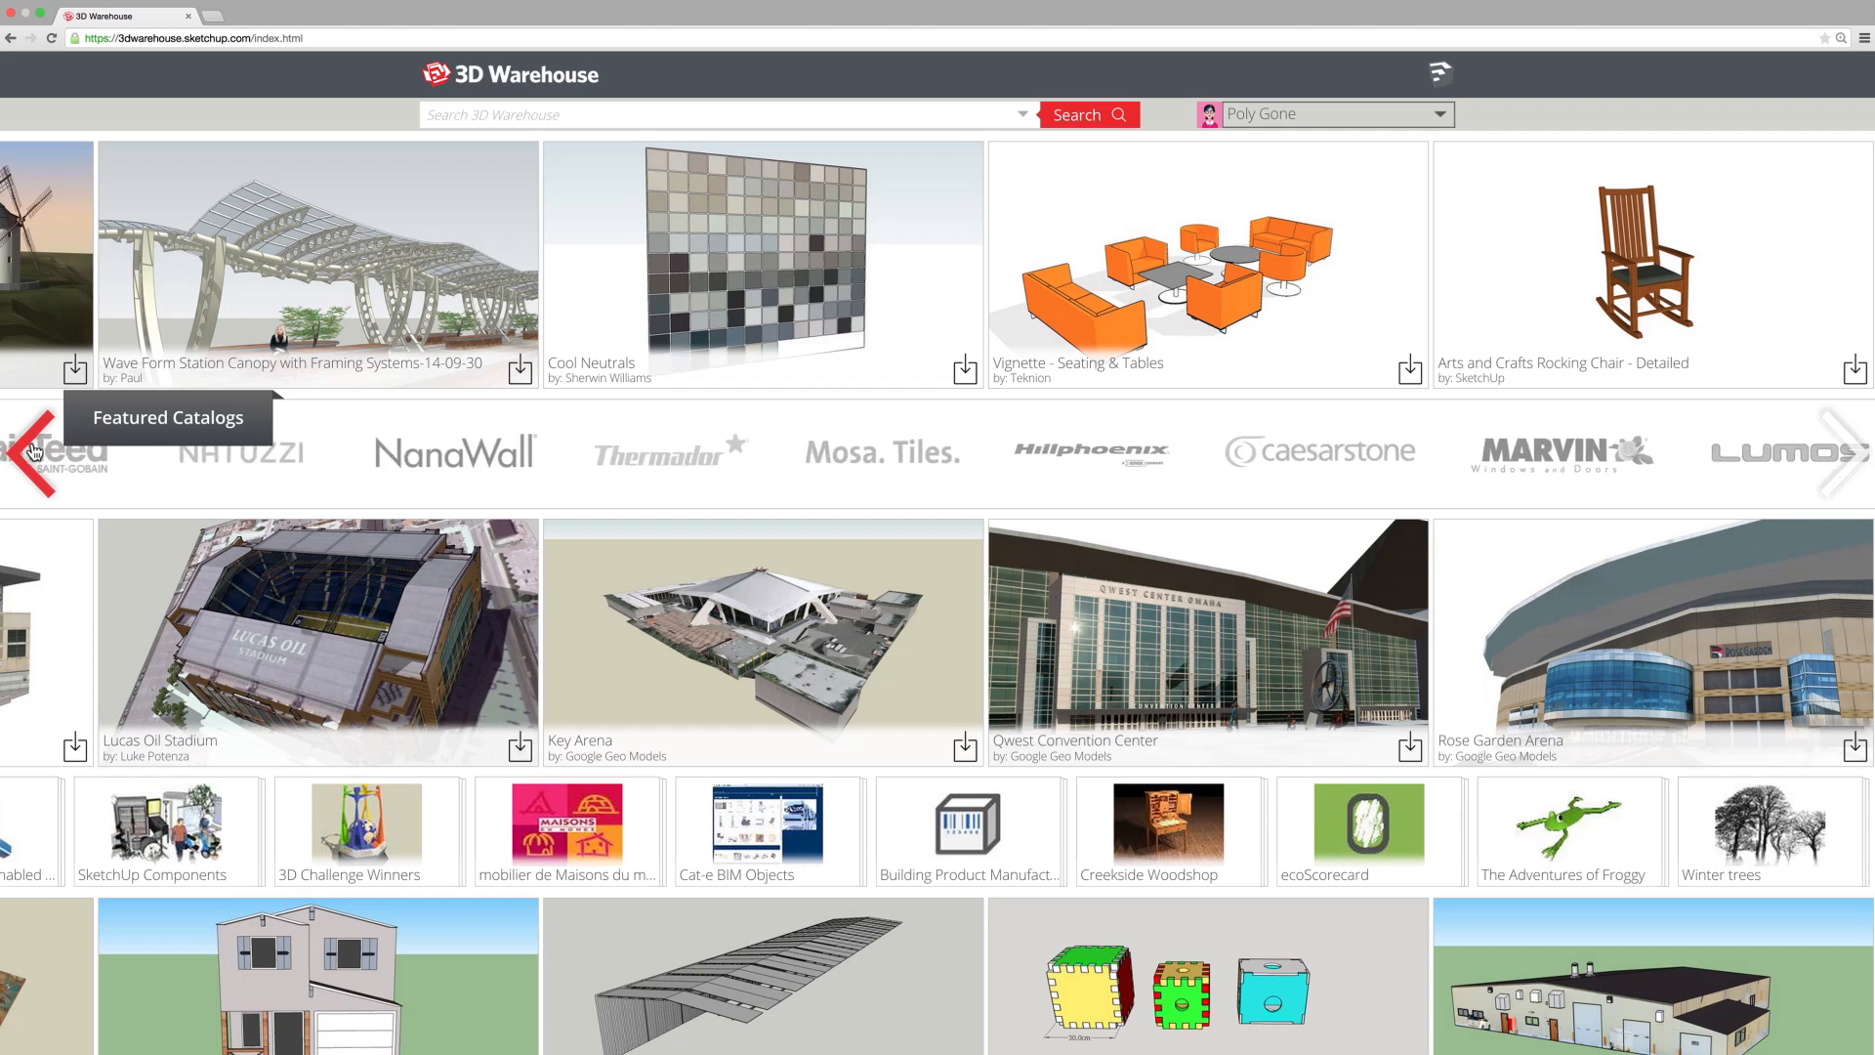
click(33, 451)
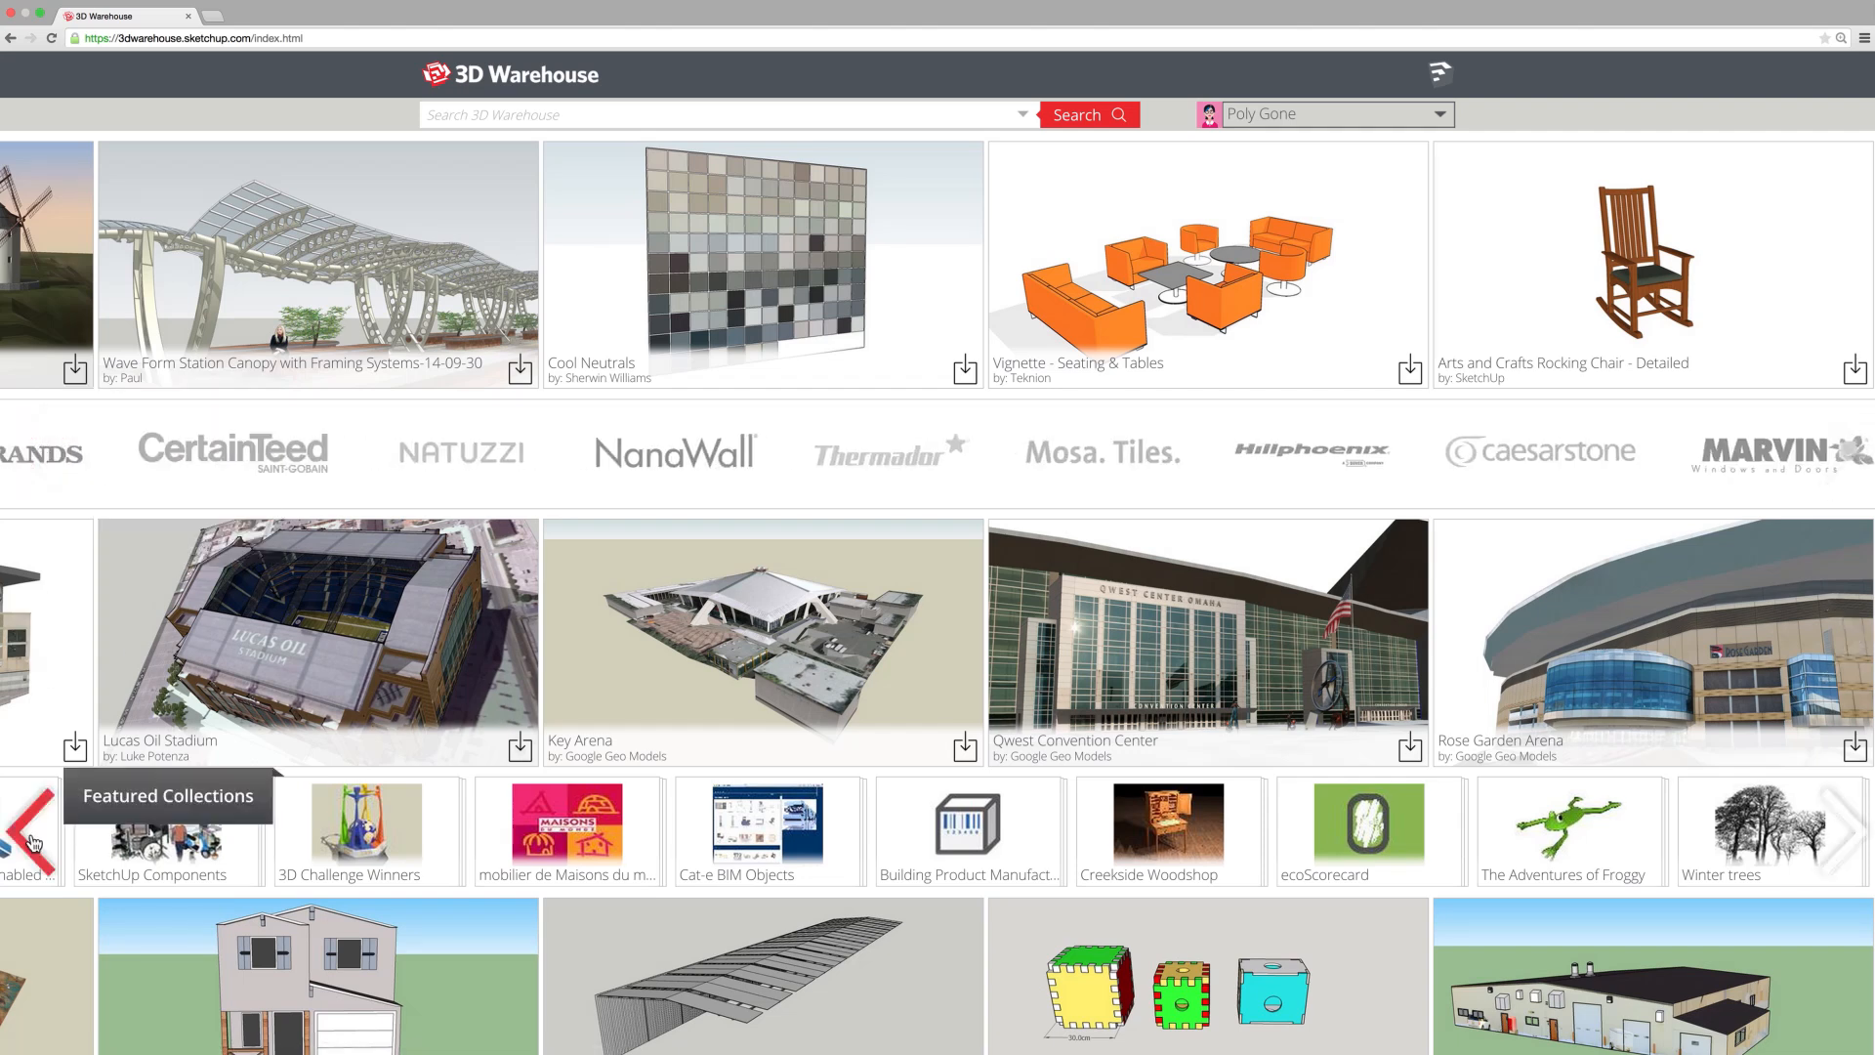
click(21, 828)
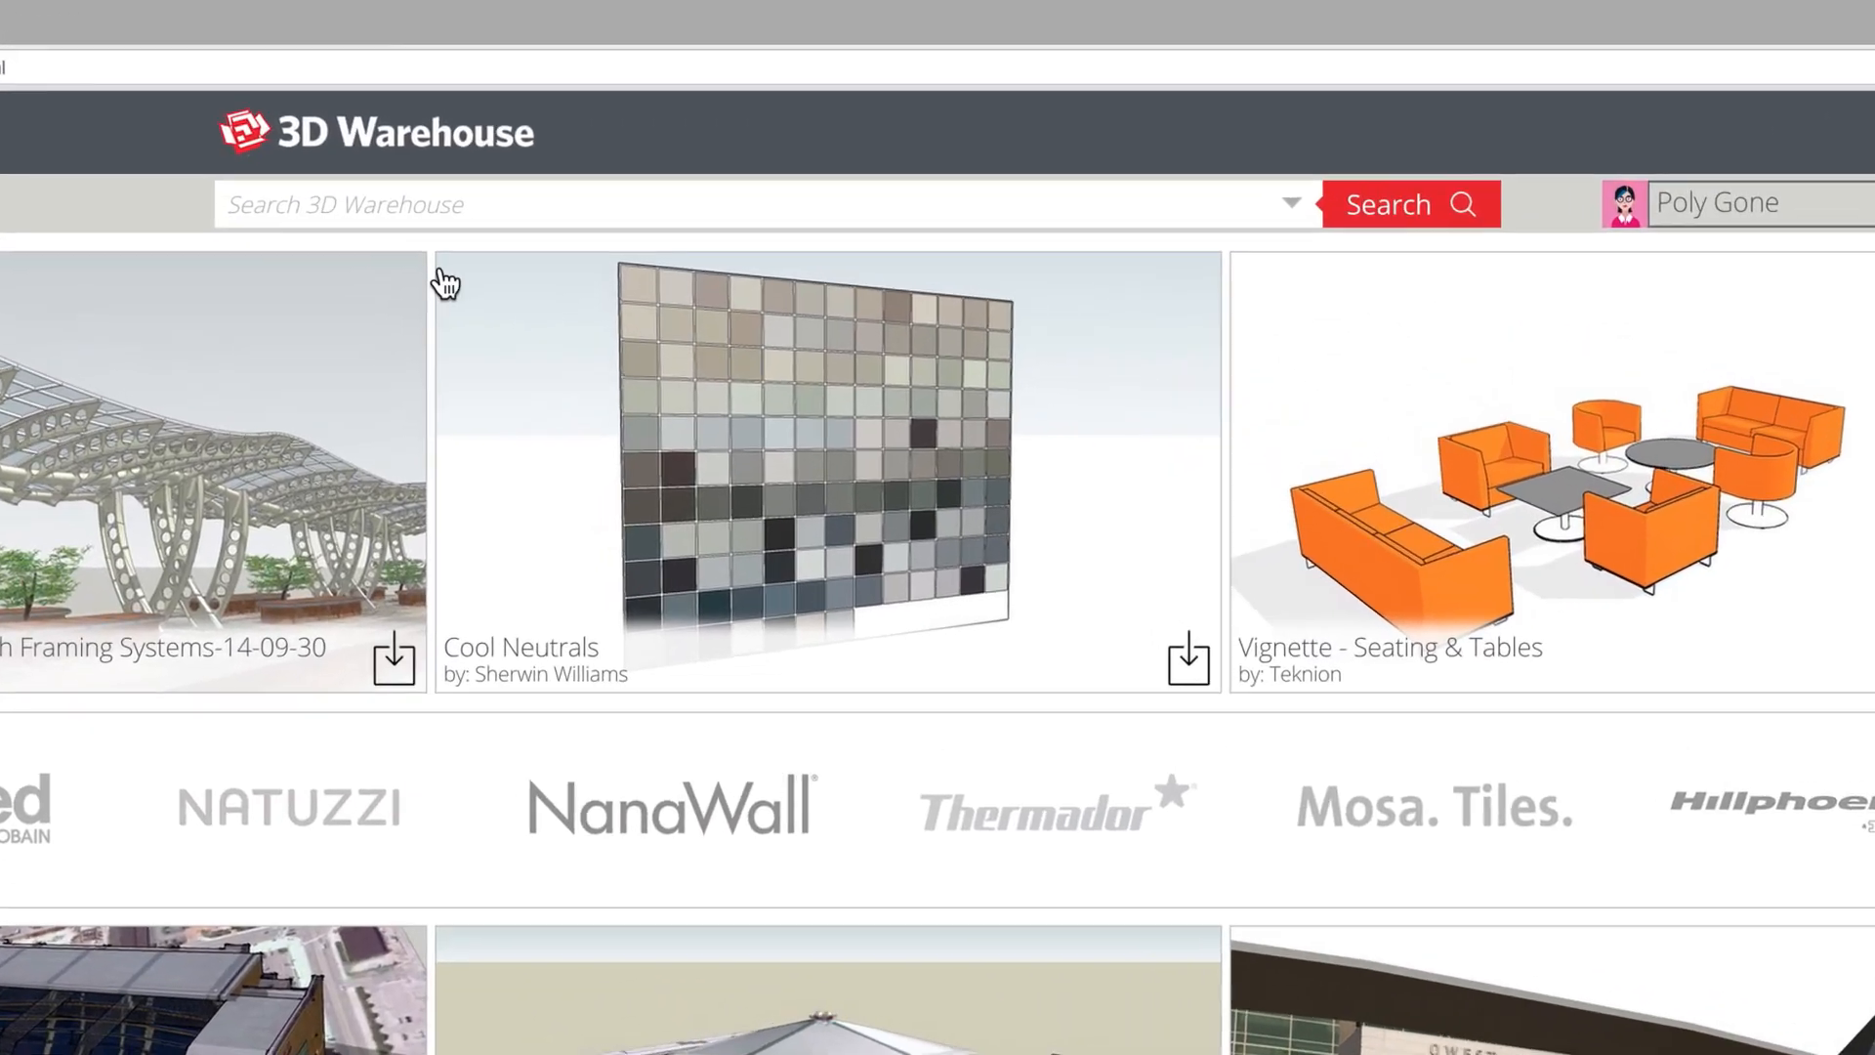
- Search 3D Warehouse for 'kitchen faucet' using the suggestion for the typed 'kitche'
text(kitche)
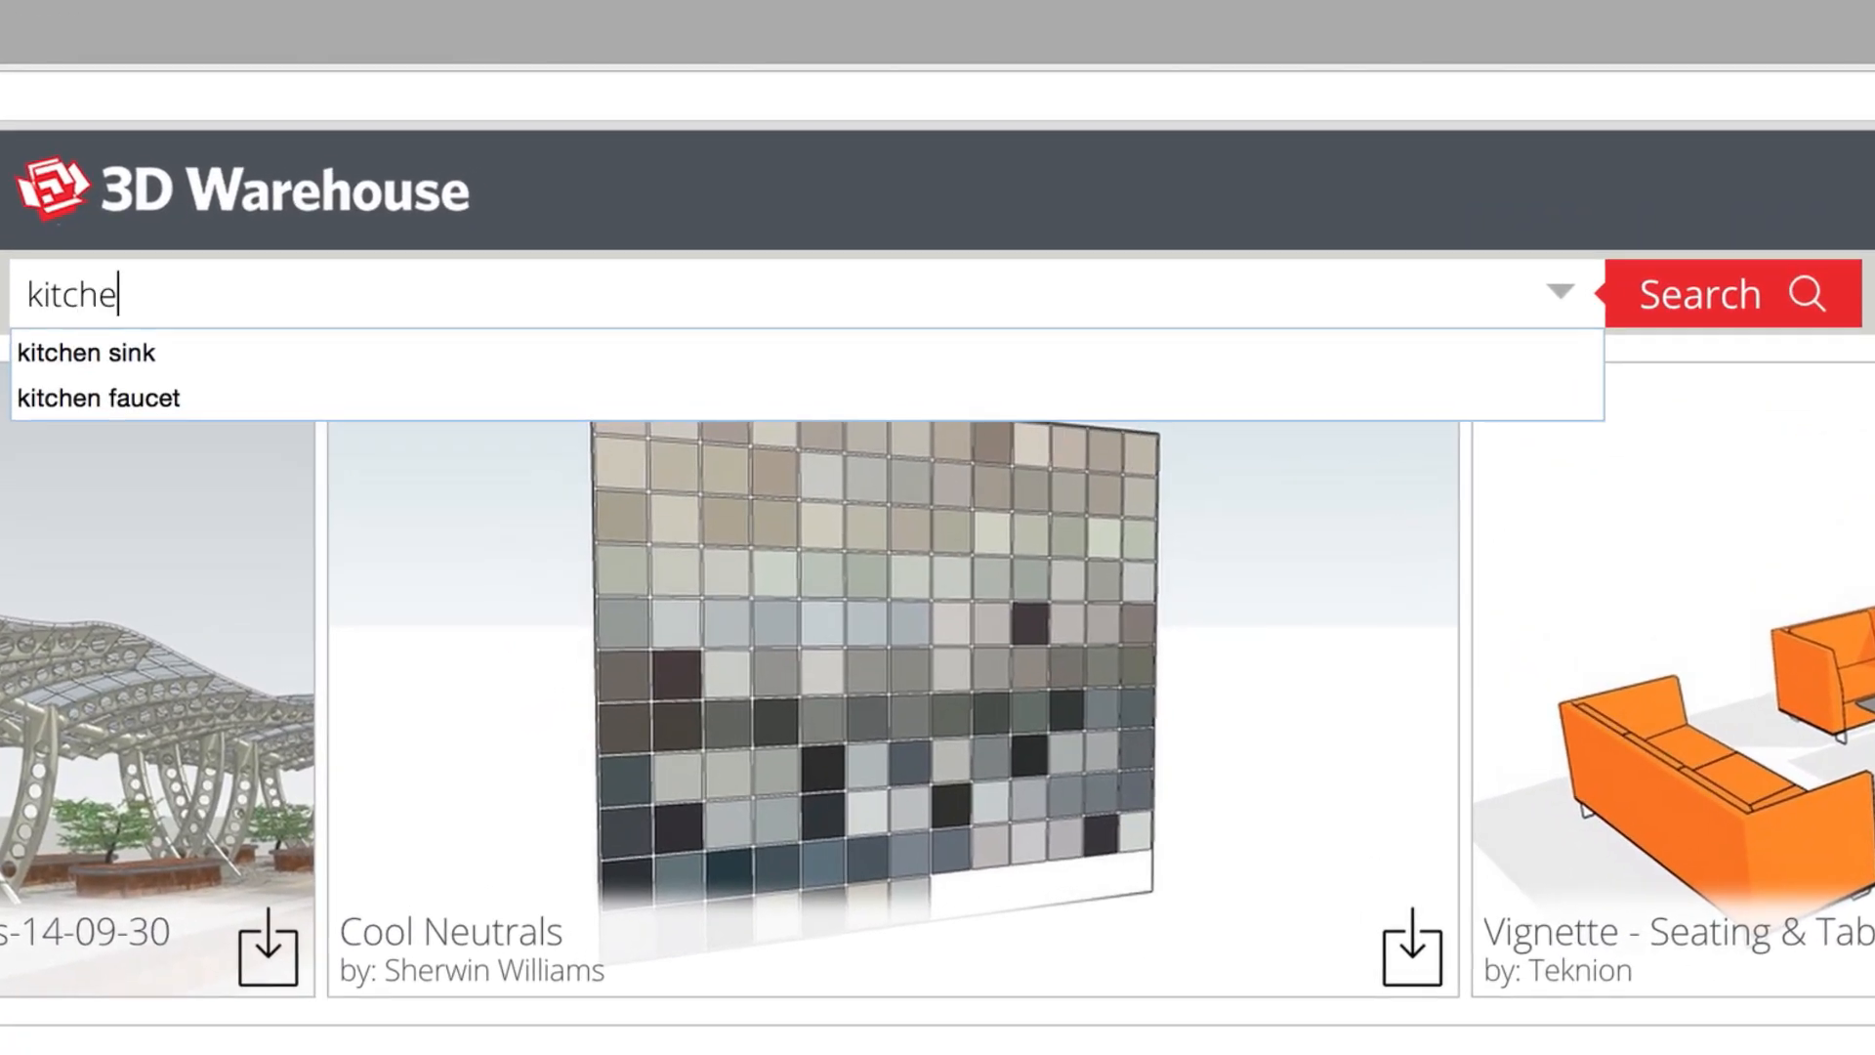
click(98, 396)
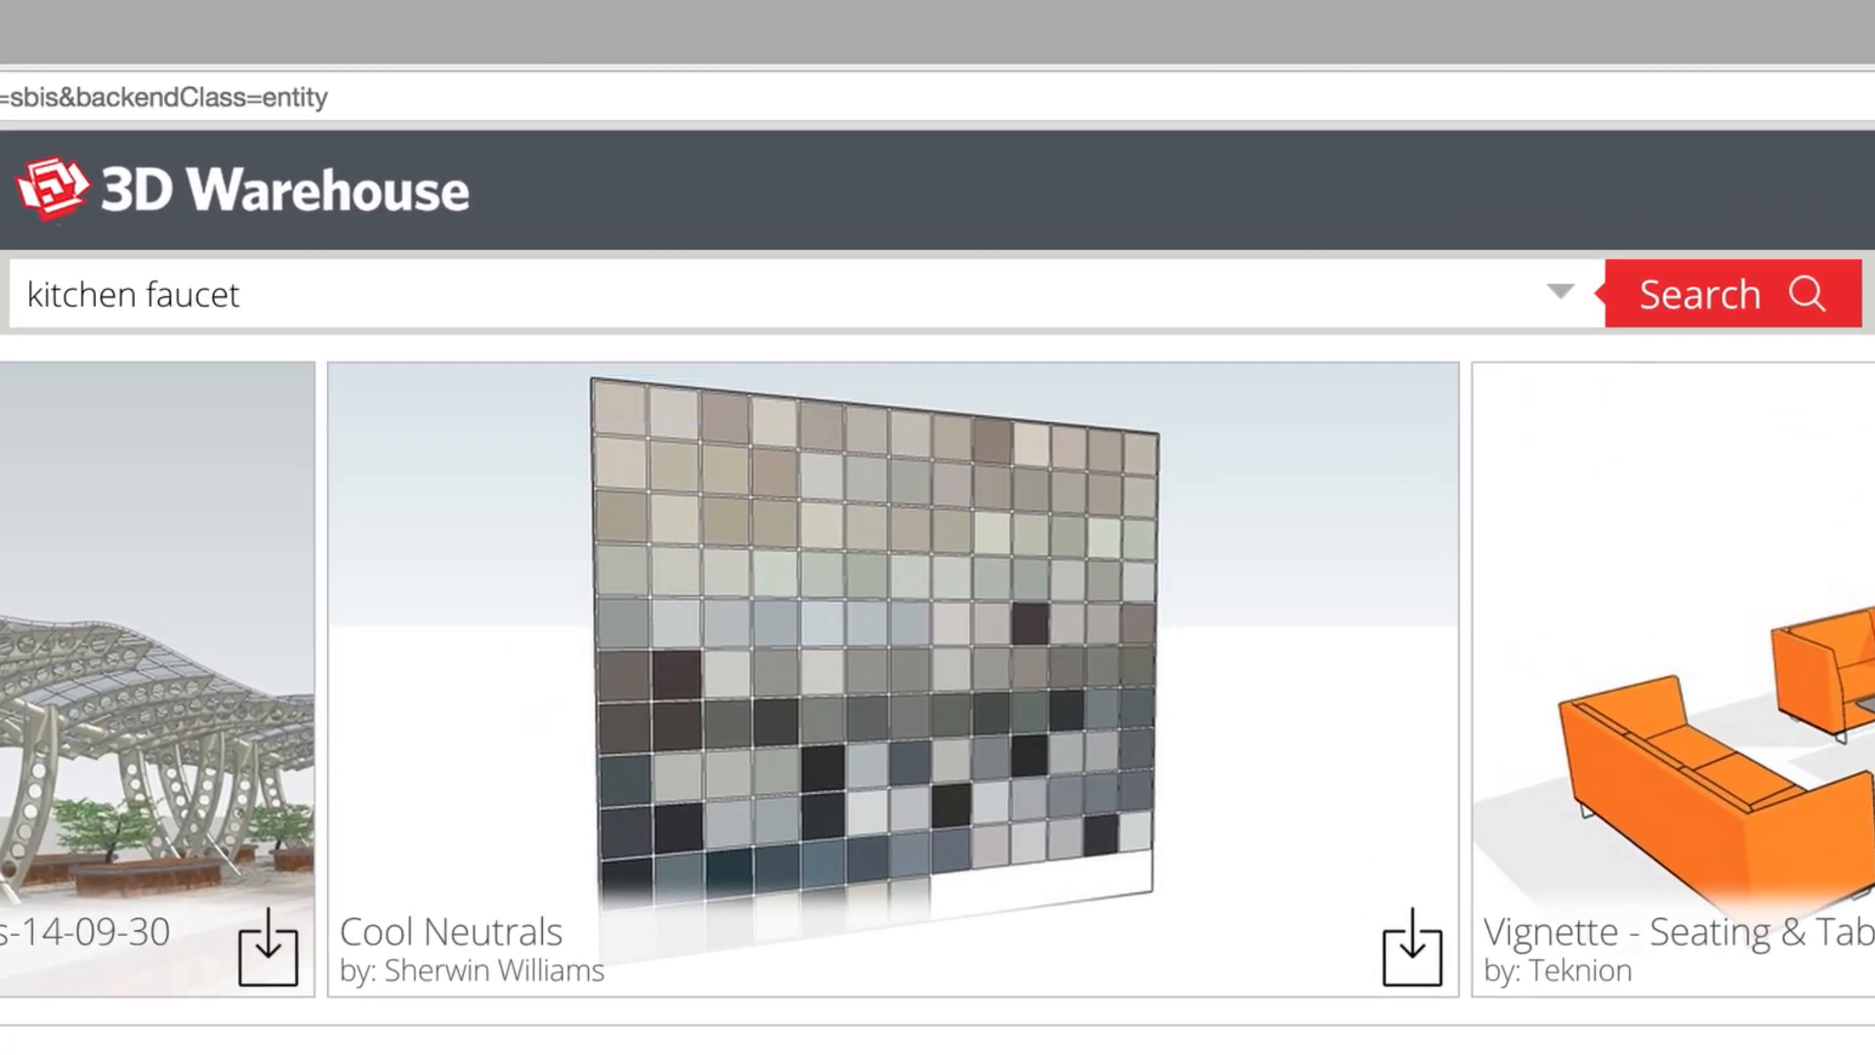
click(1697, 293)
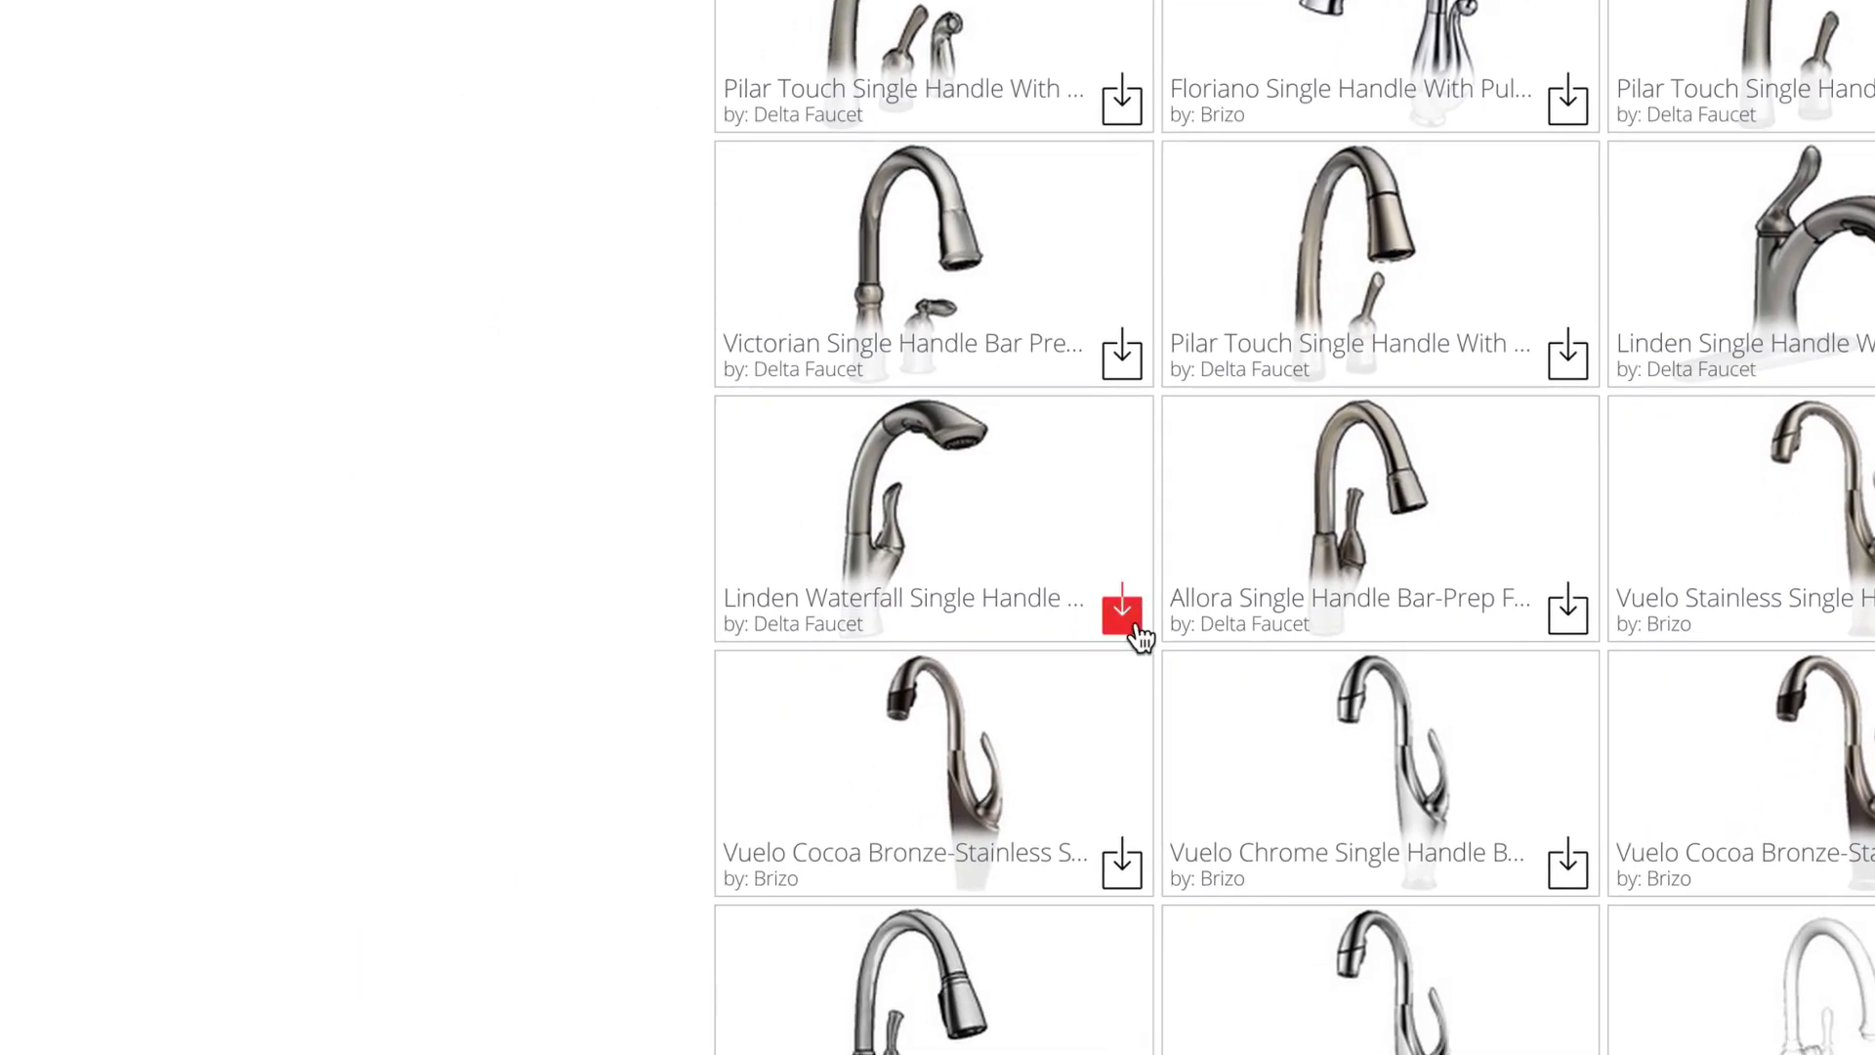
mouse_move(980, 535)
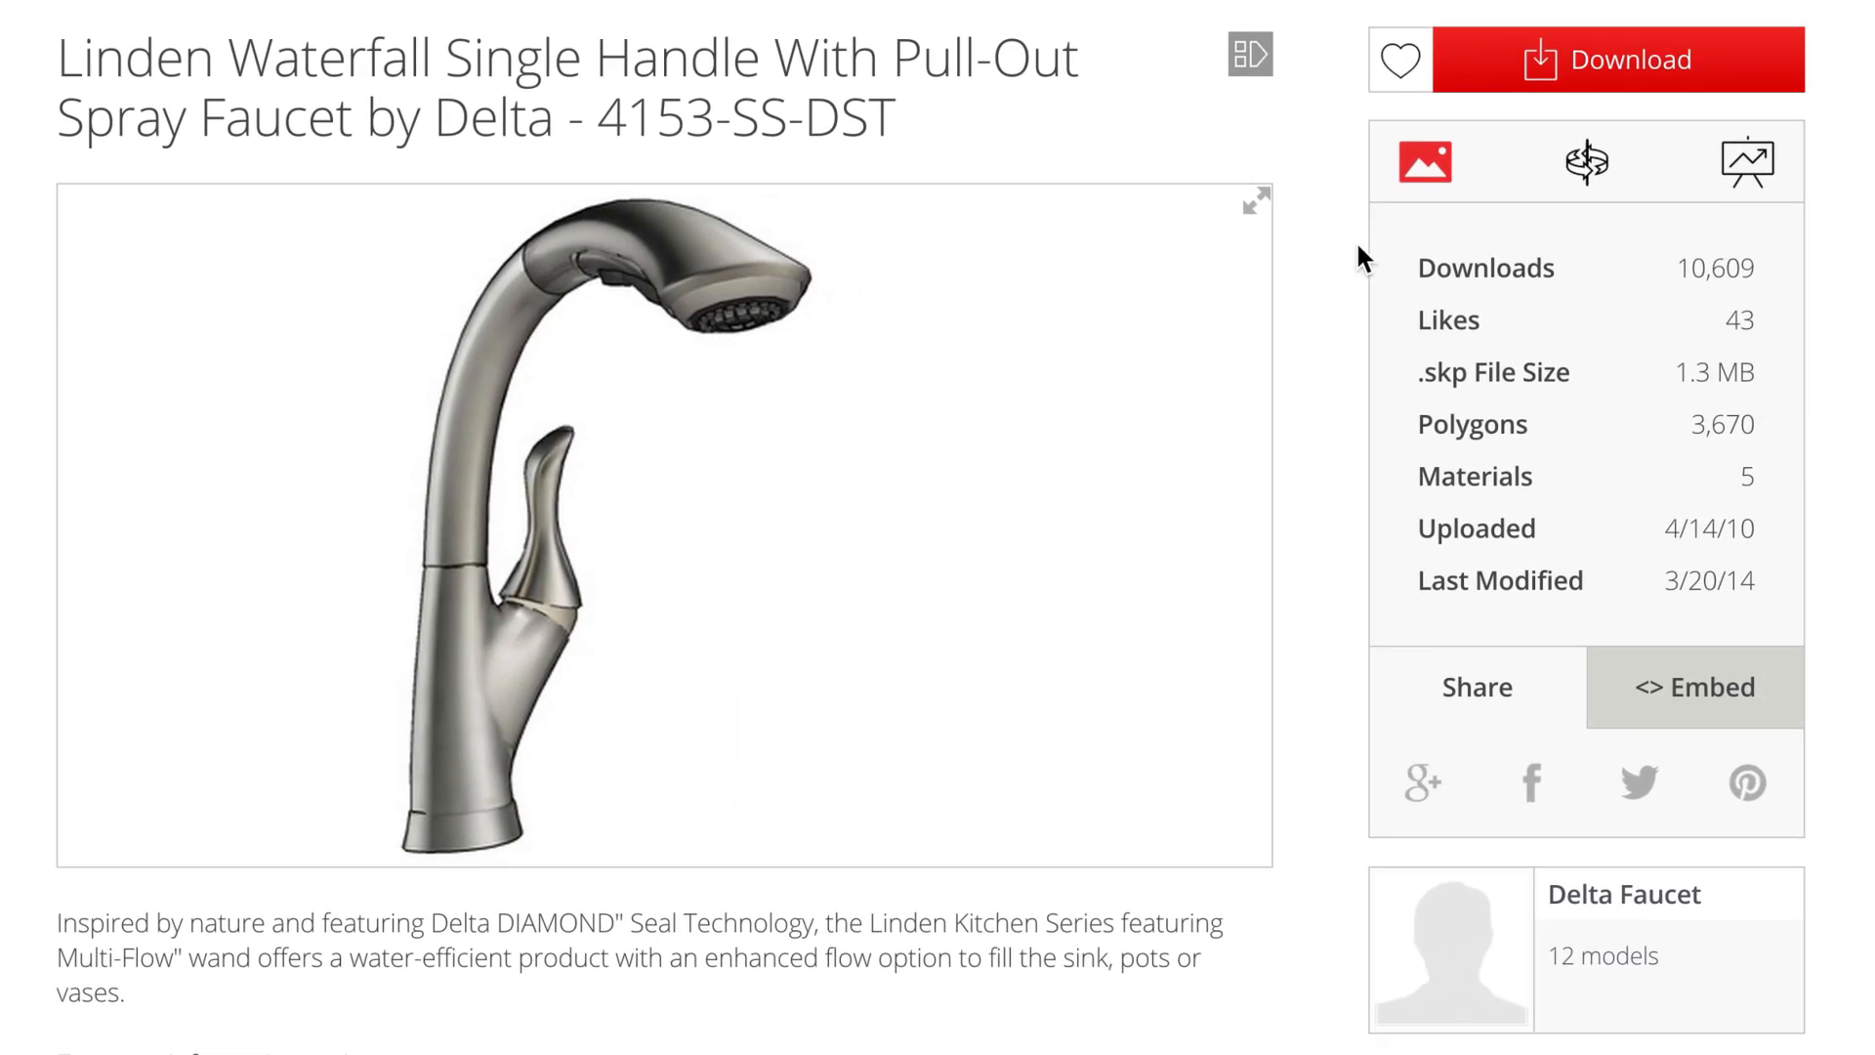
mouse_move(1408, 603)
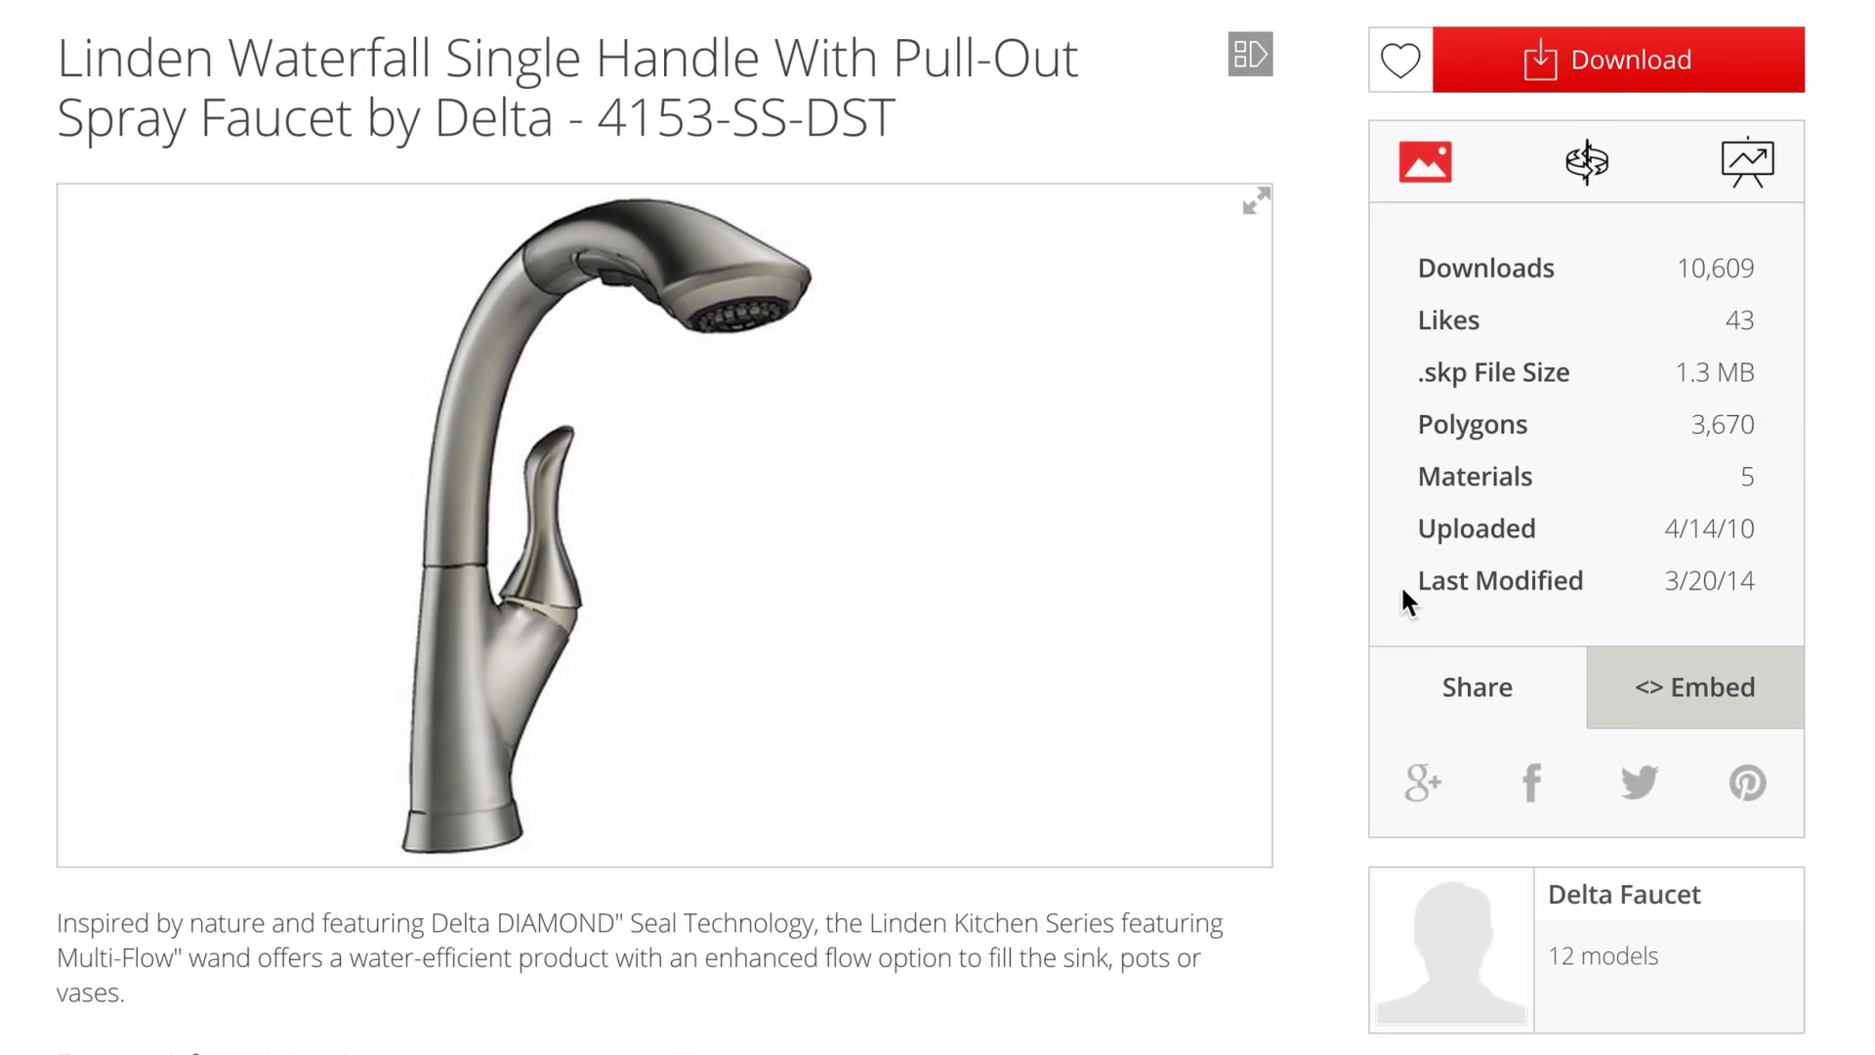
mouse_move(1585, 158)
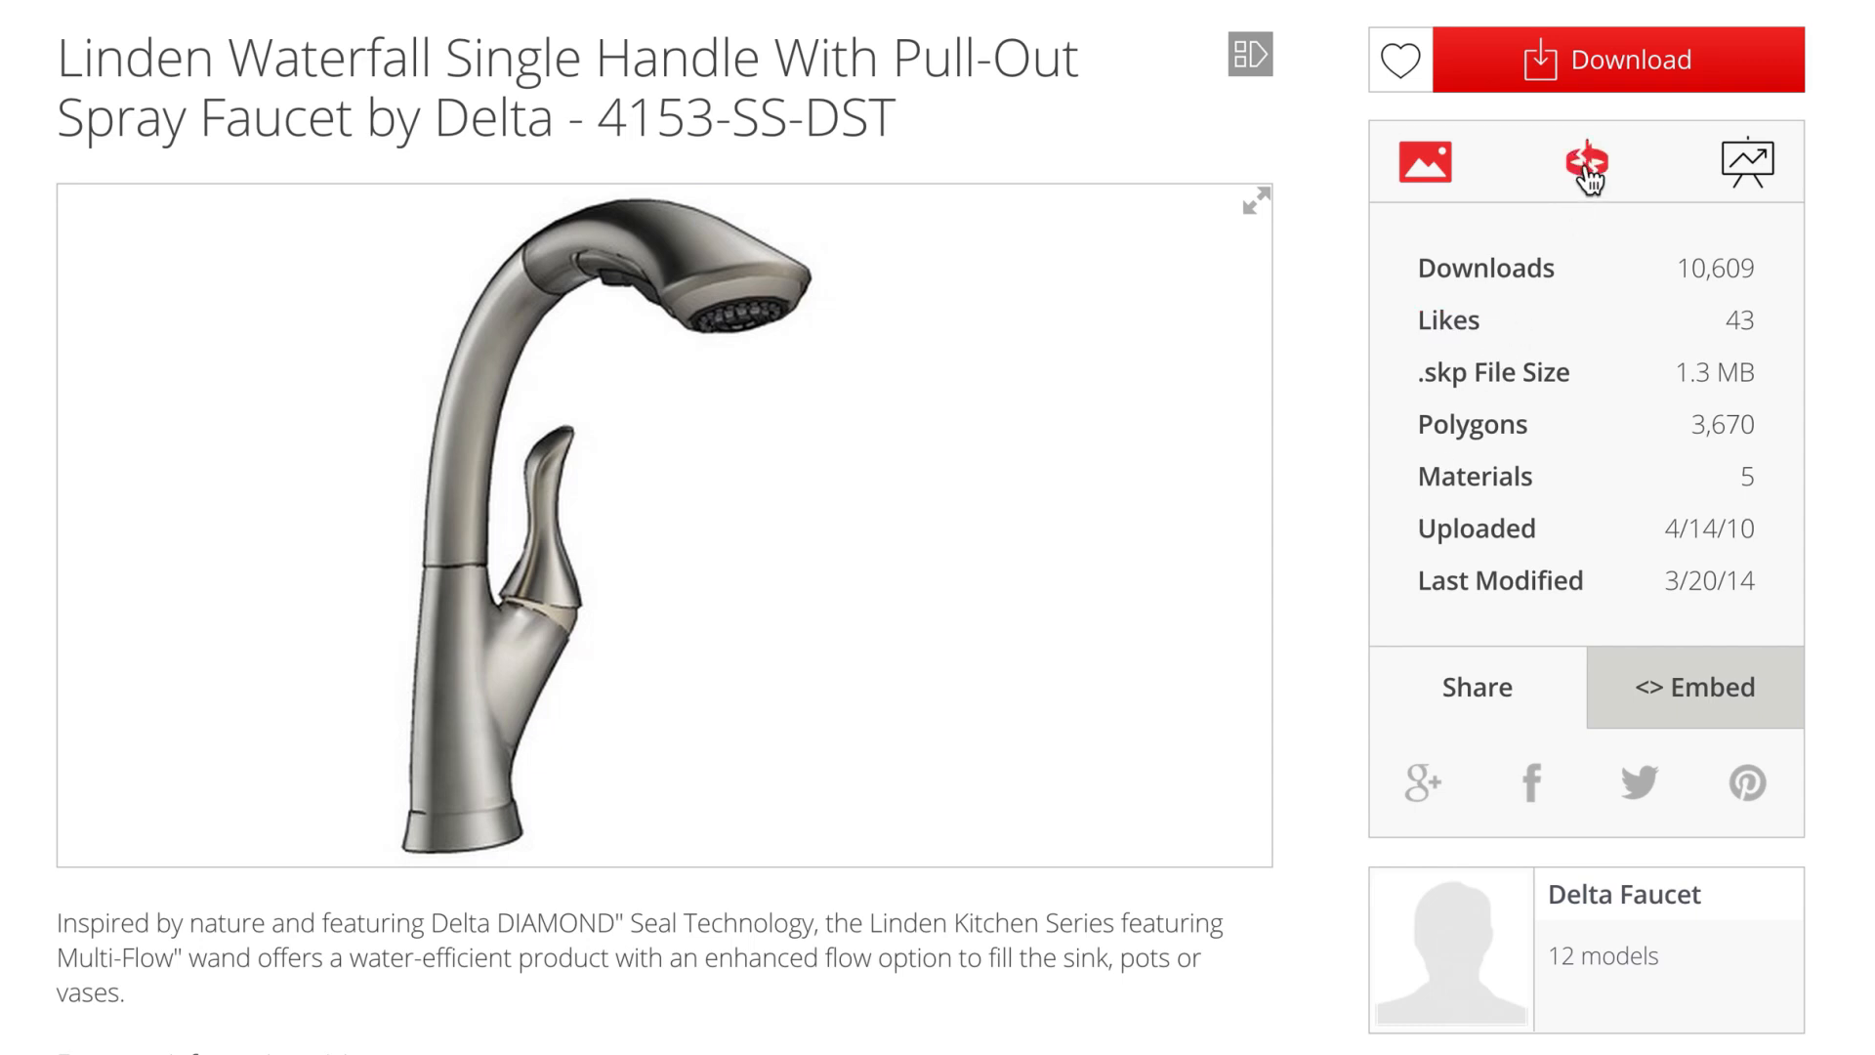
- Switch the Linden Waterfall faucet preview to the interactive 3D viewer
click(1584, 160)
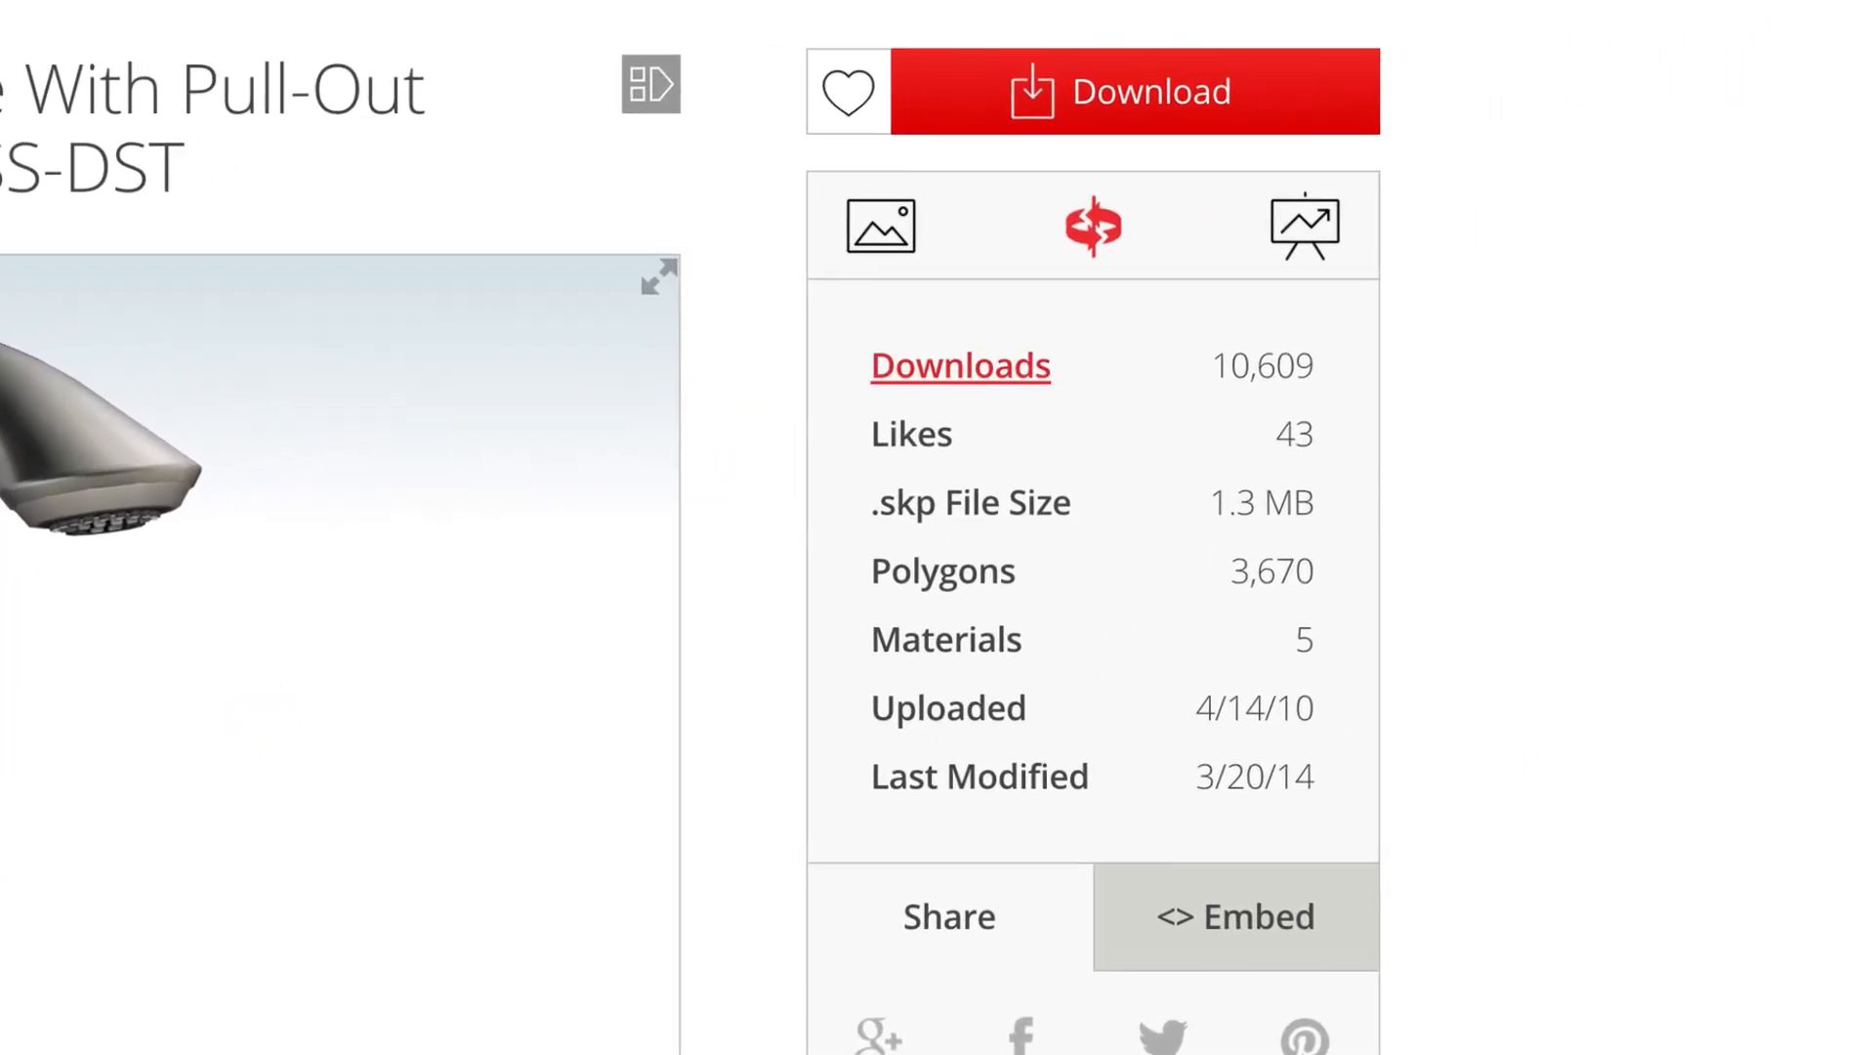
mouse_move(957, 113)
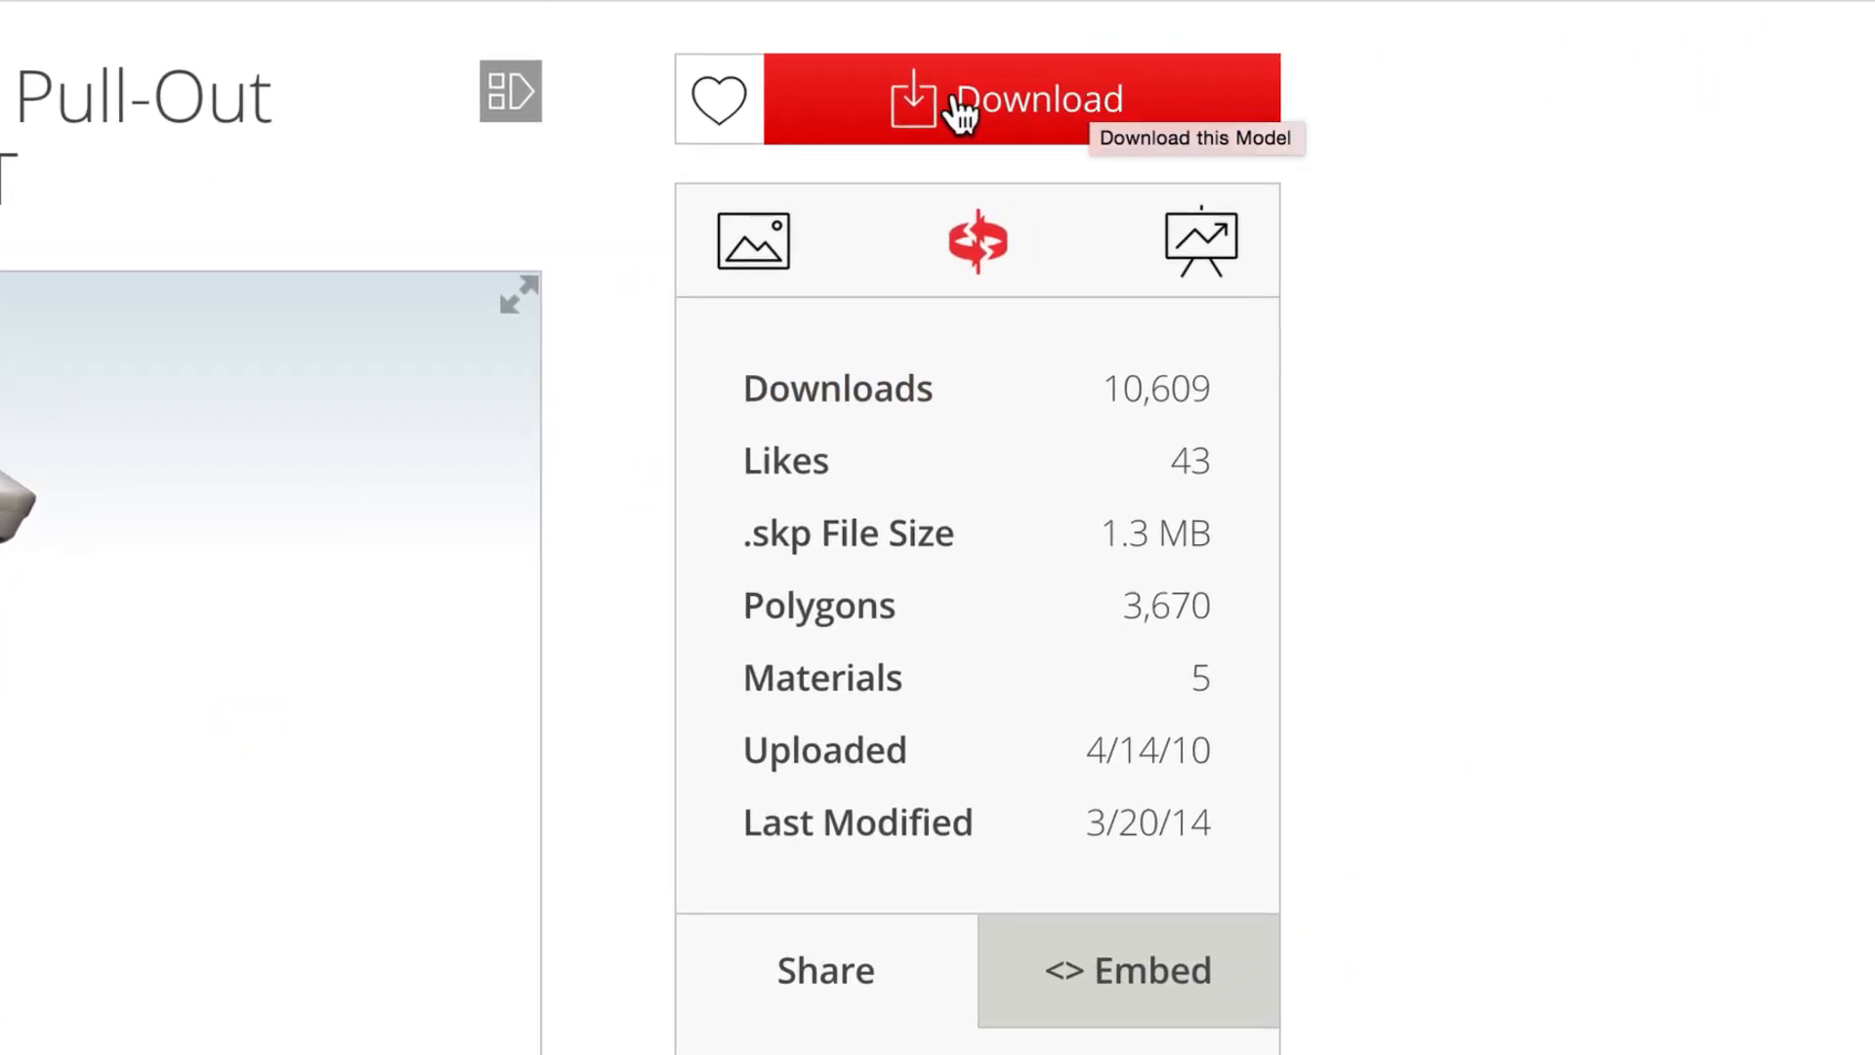
- Show the faucet's Embed options (Thumbnail, 3D Viewer) and scroll to the author and tags details
scroll(down, 3)
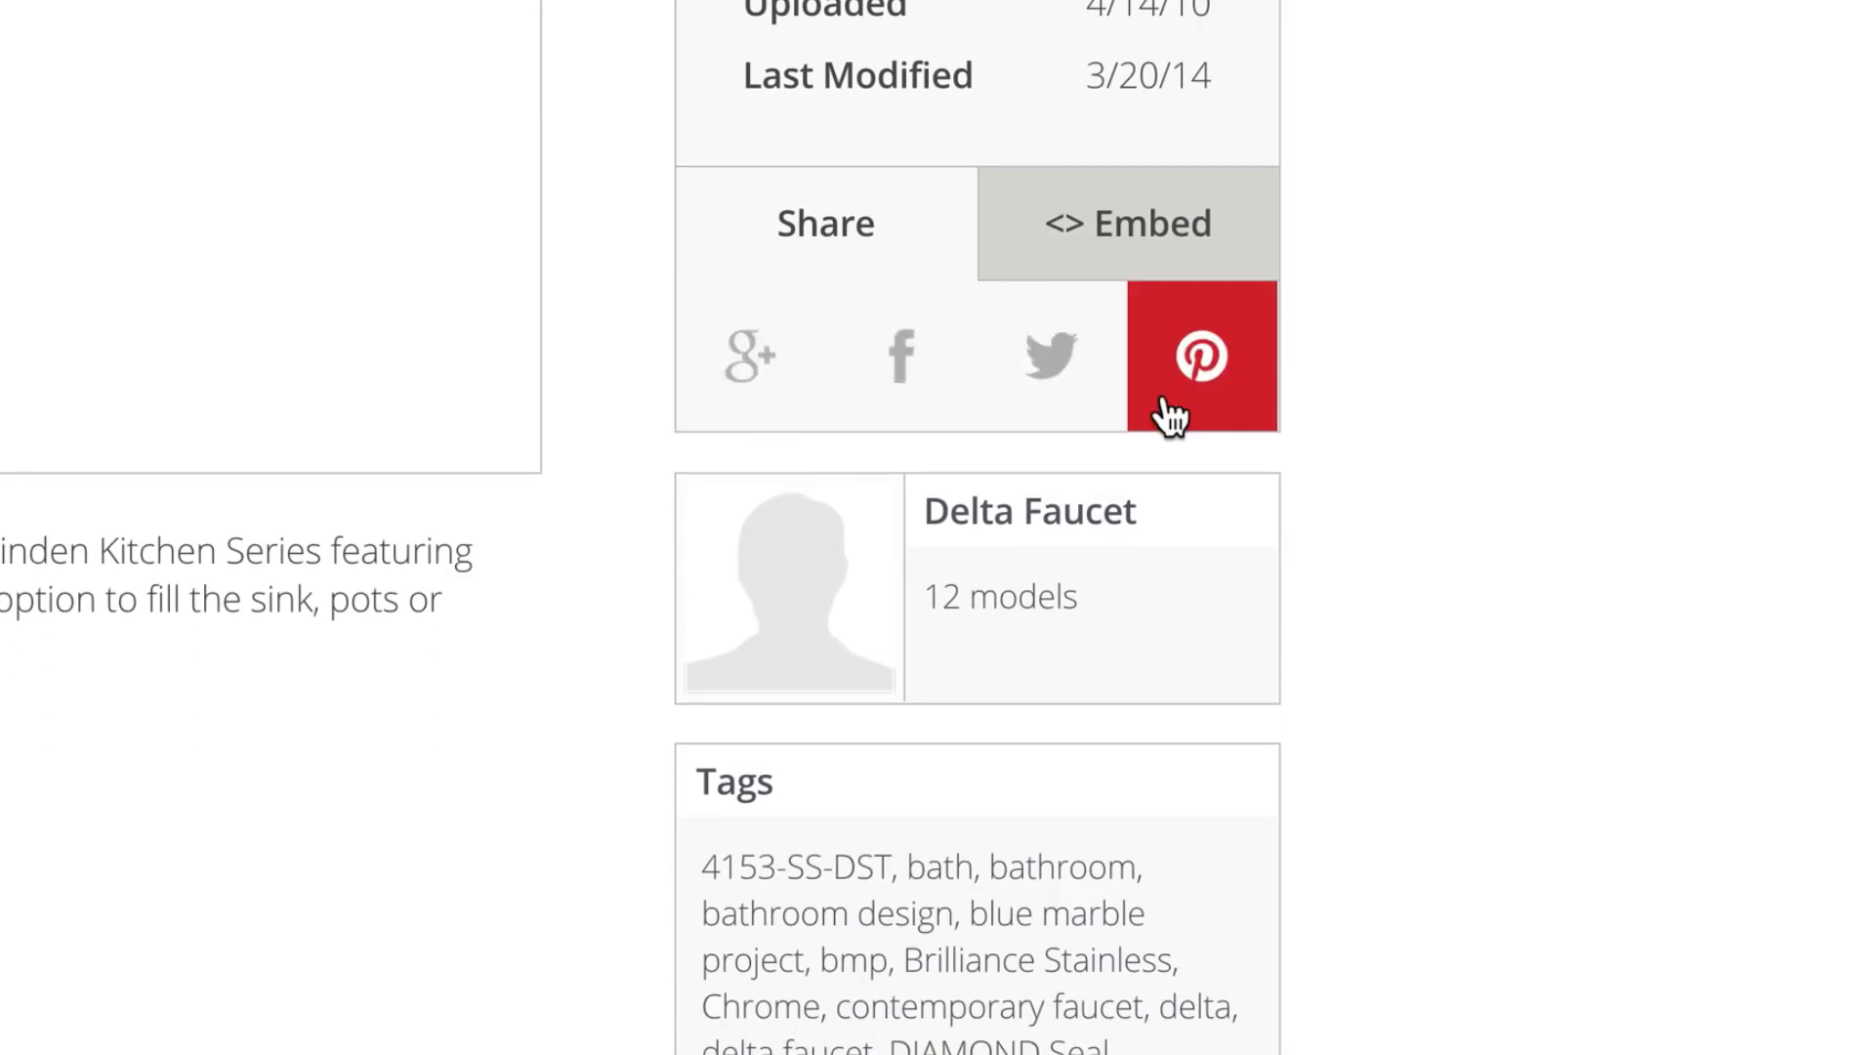
click(824, 223)
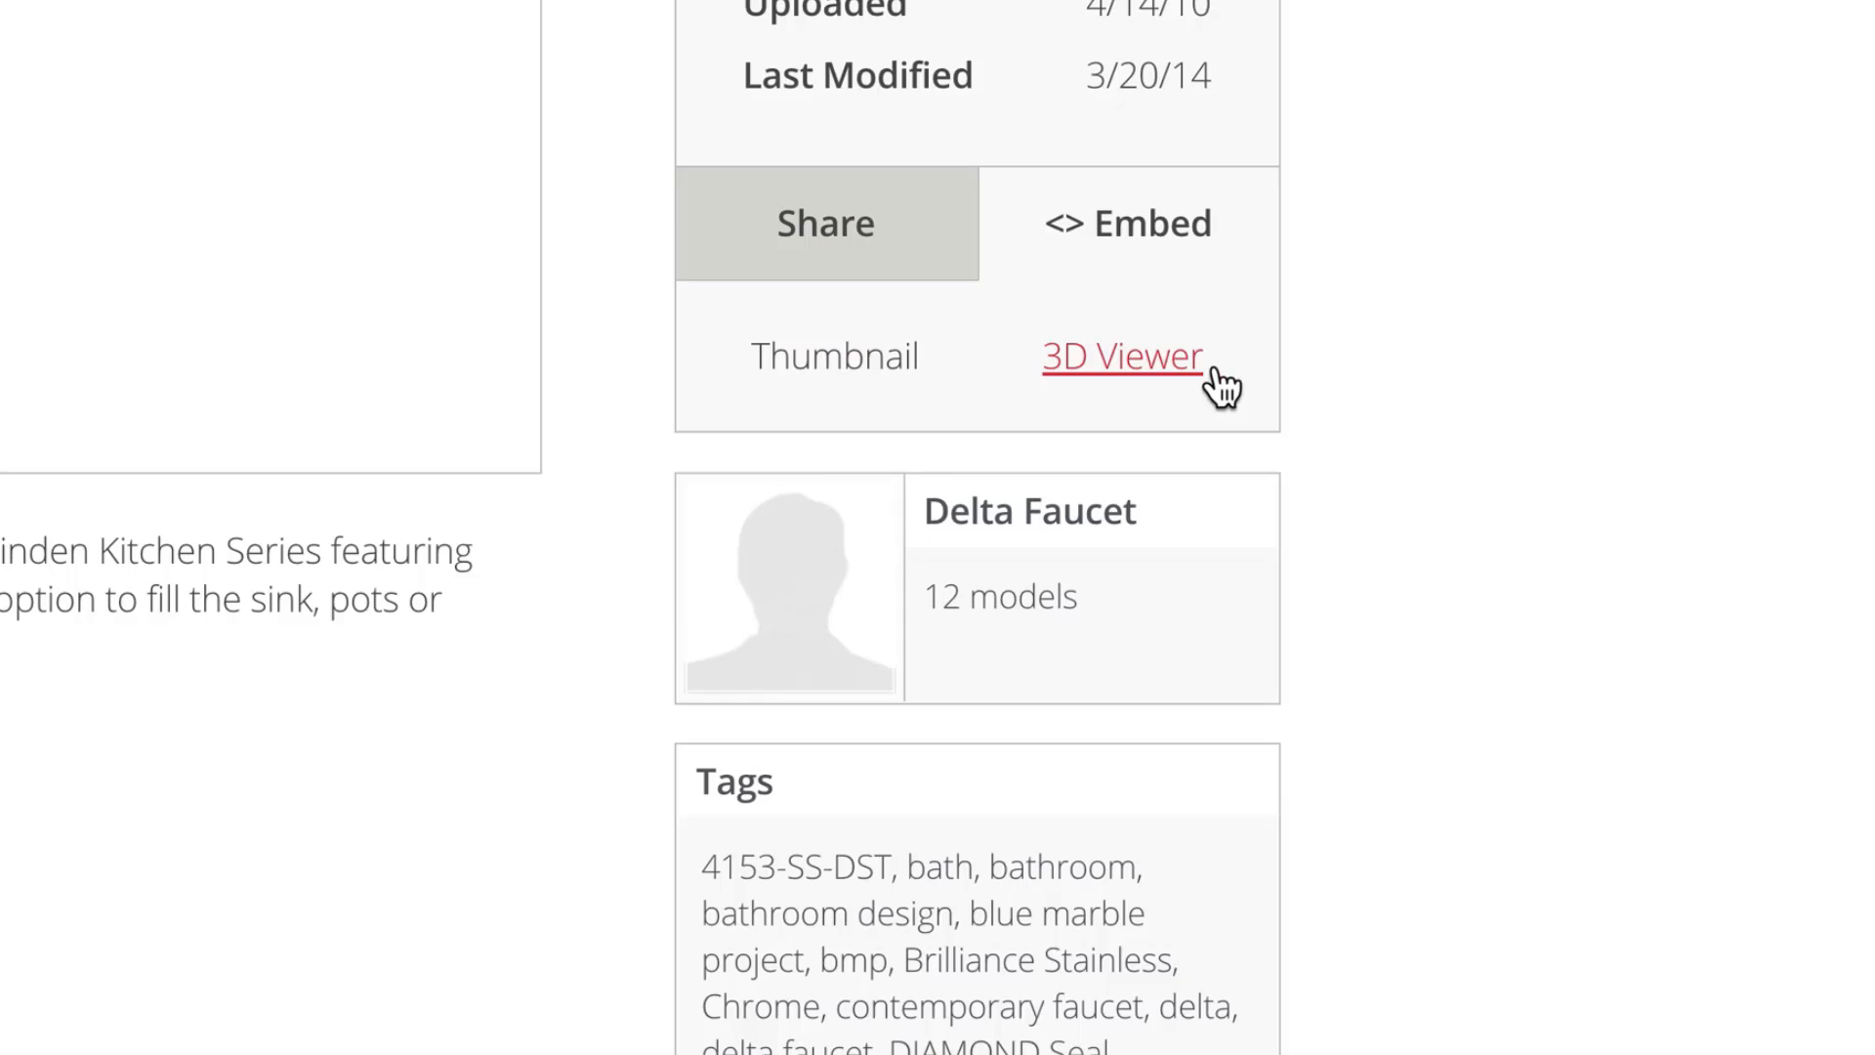
scroll(down, 3)
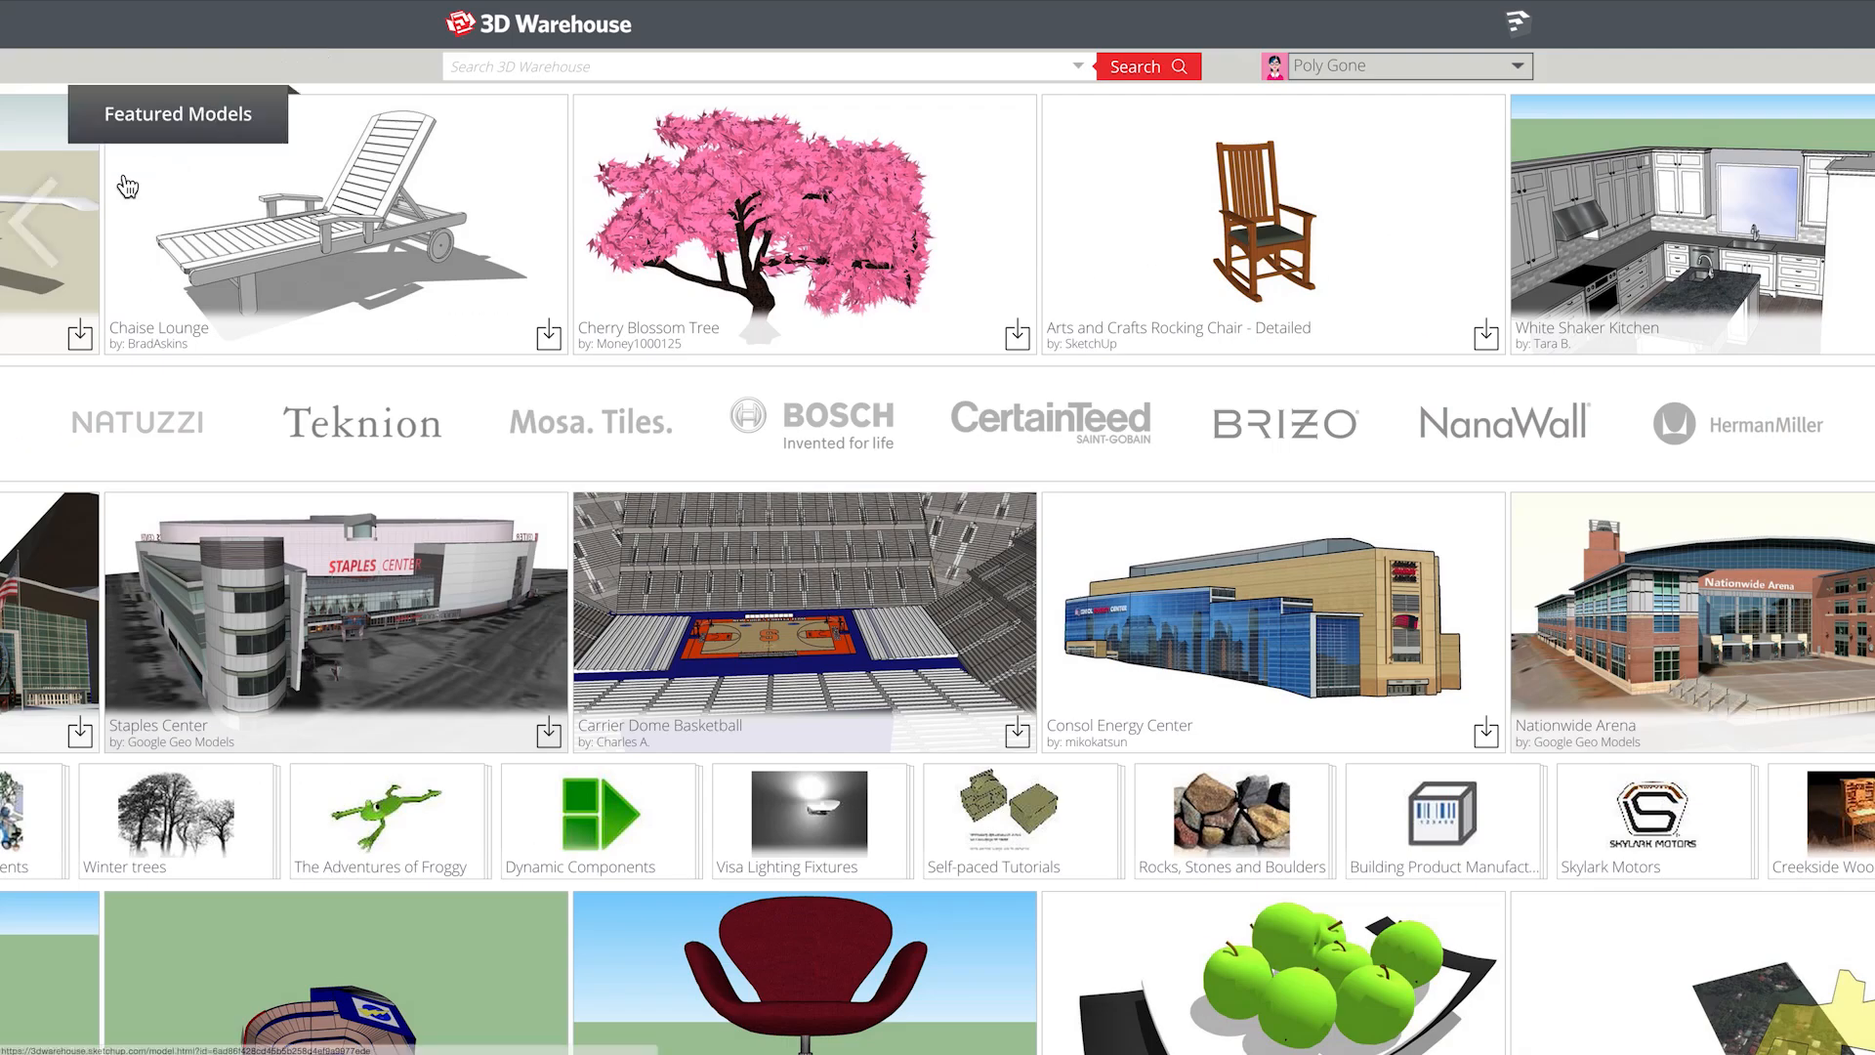
- Step the home page's Featured Models and Featured Collections rows back to earlier items
click(30, 221)
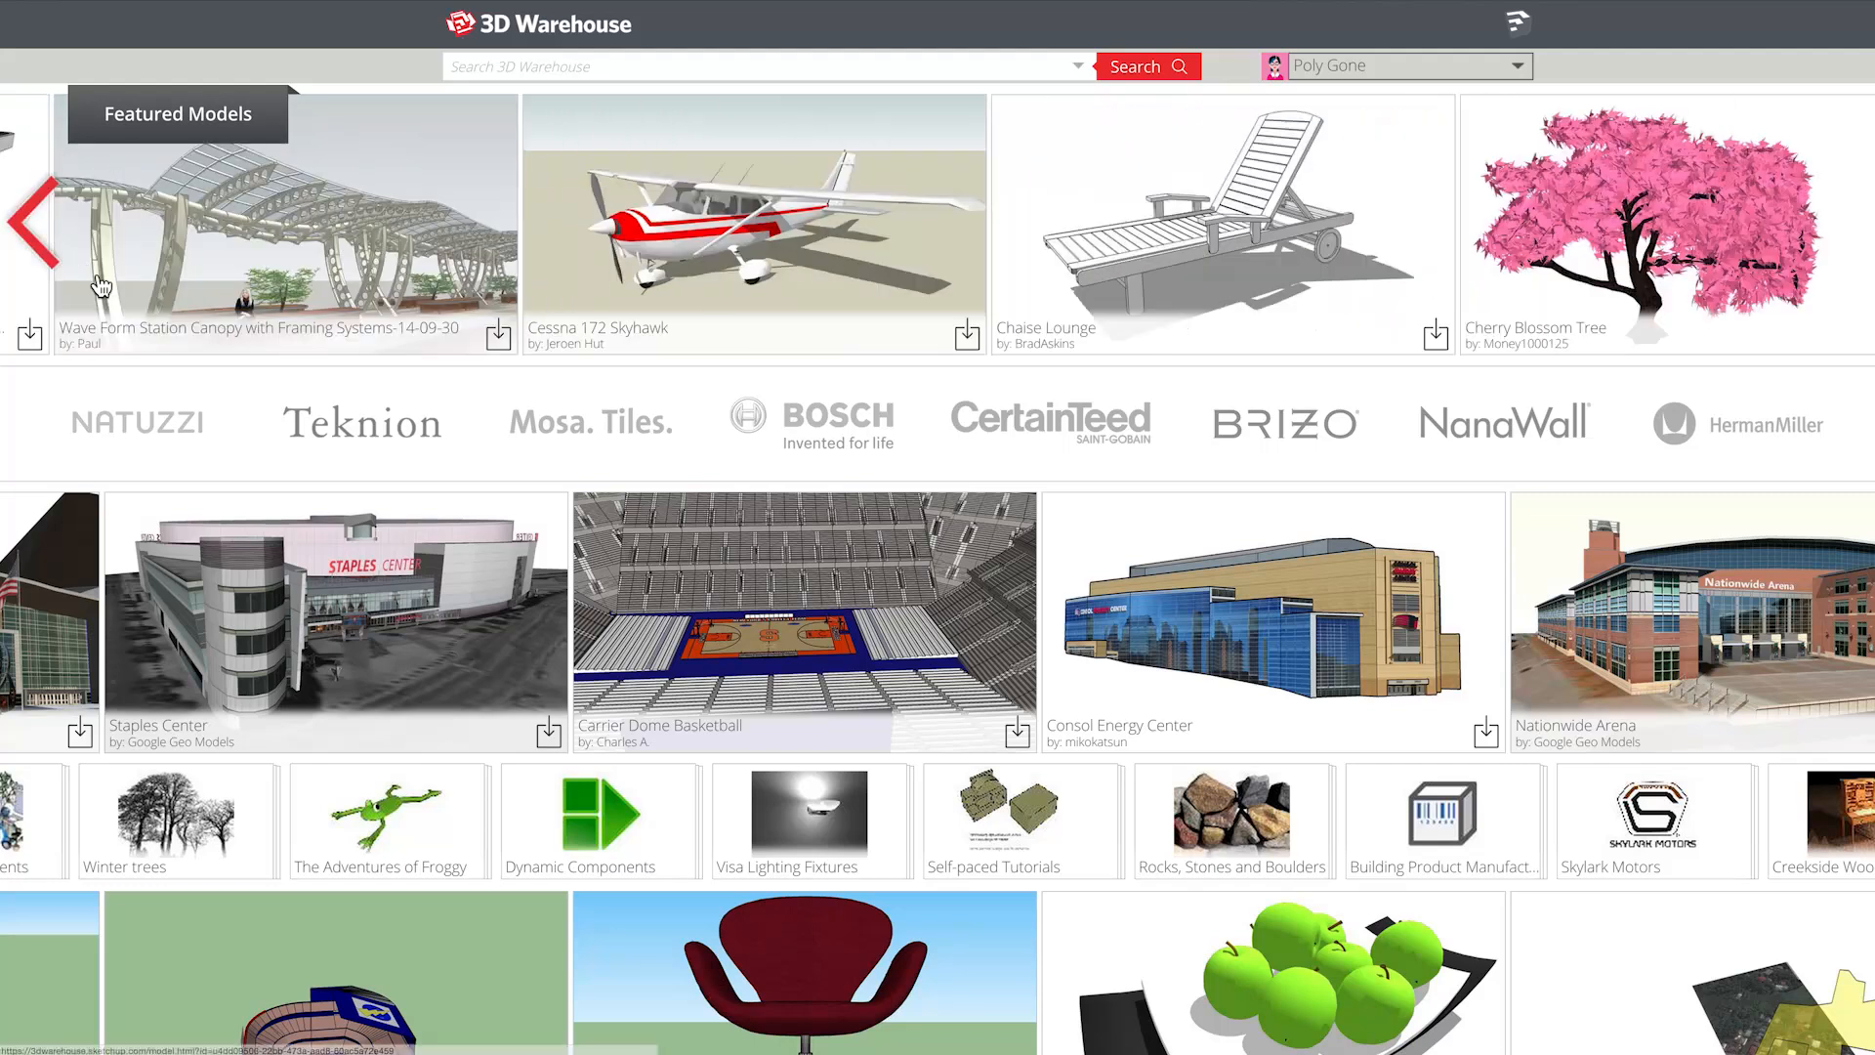
scroll(down, 3)
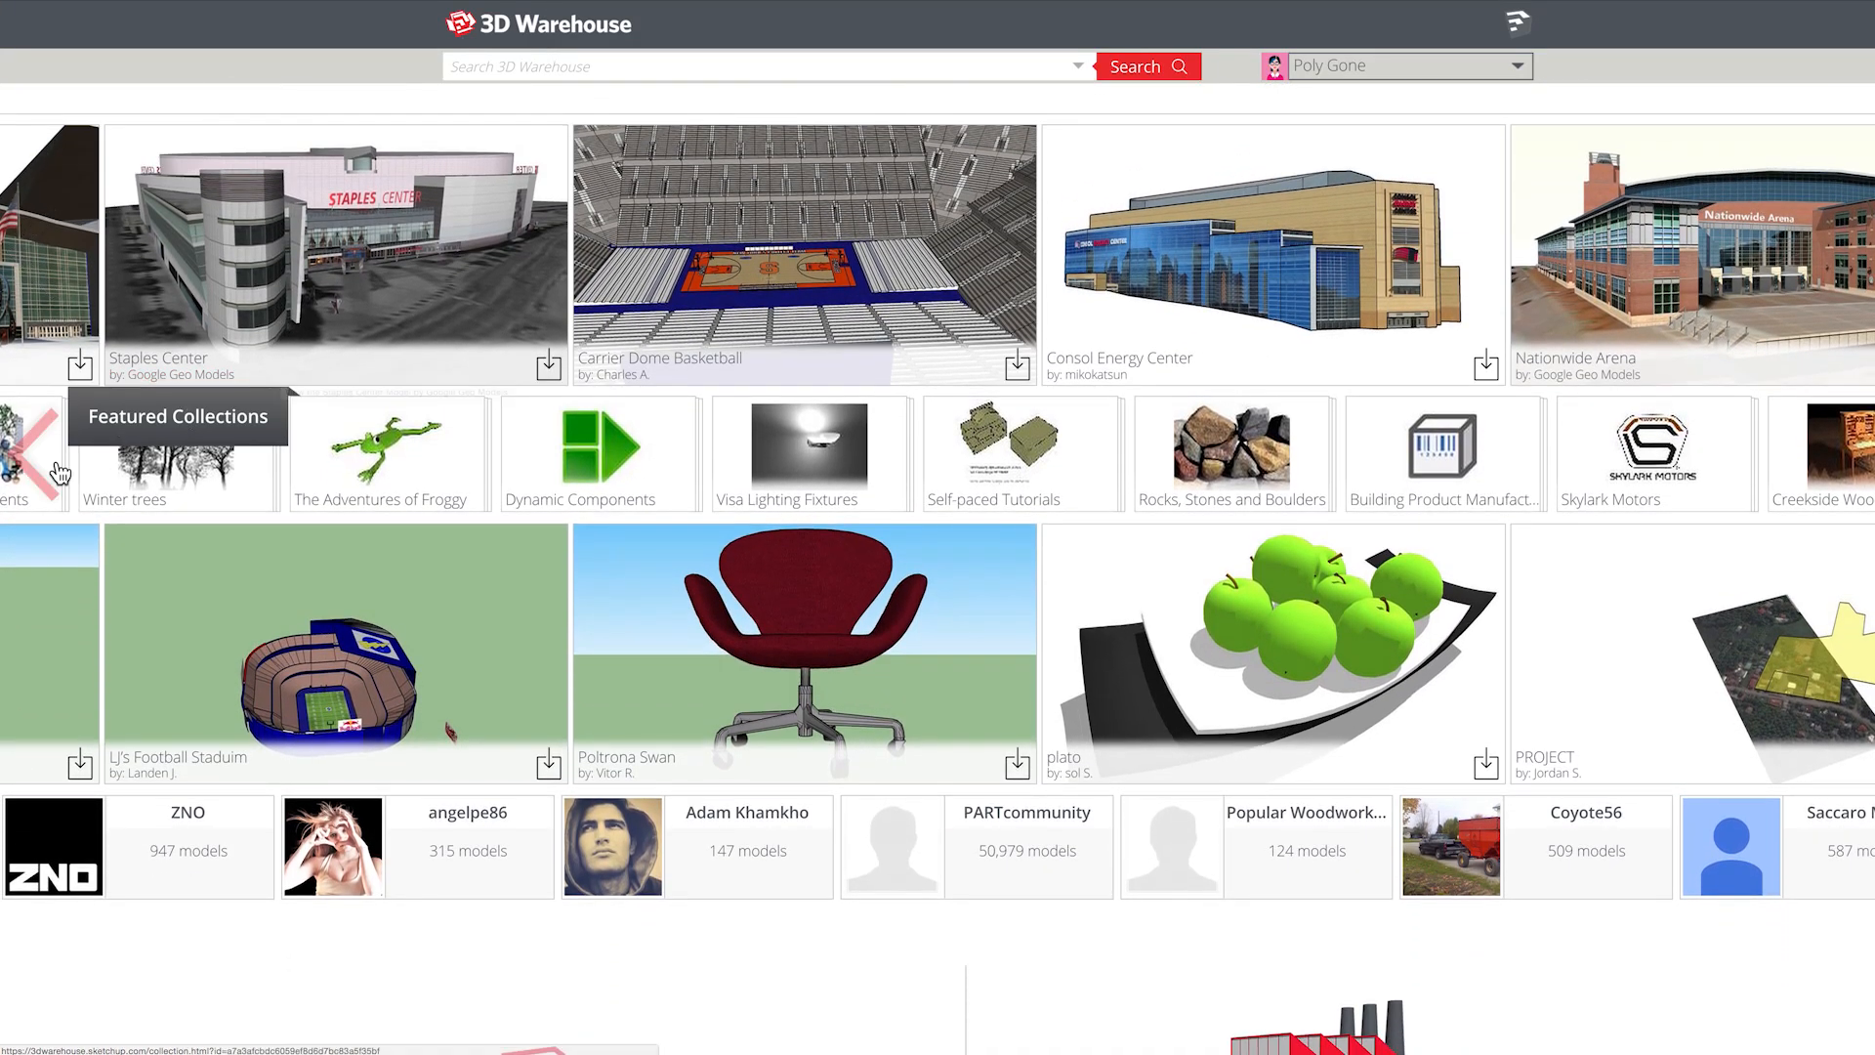
click(35, 451)
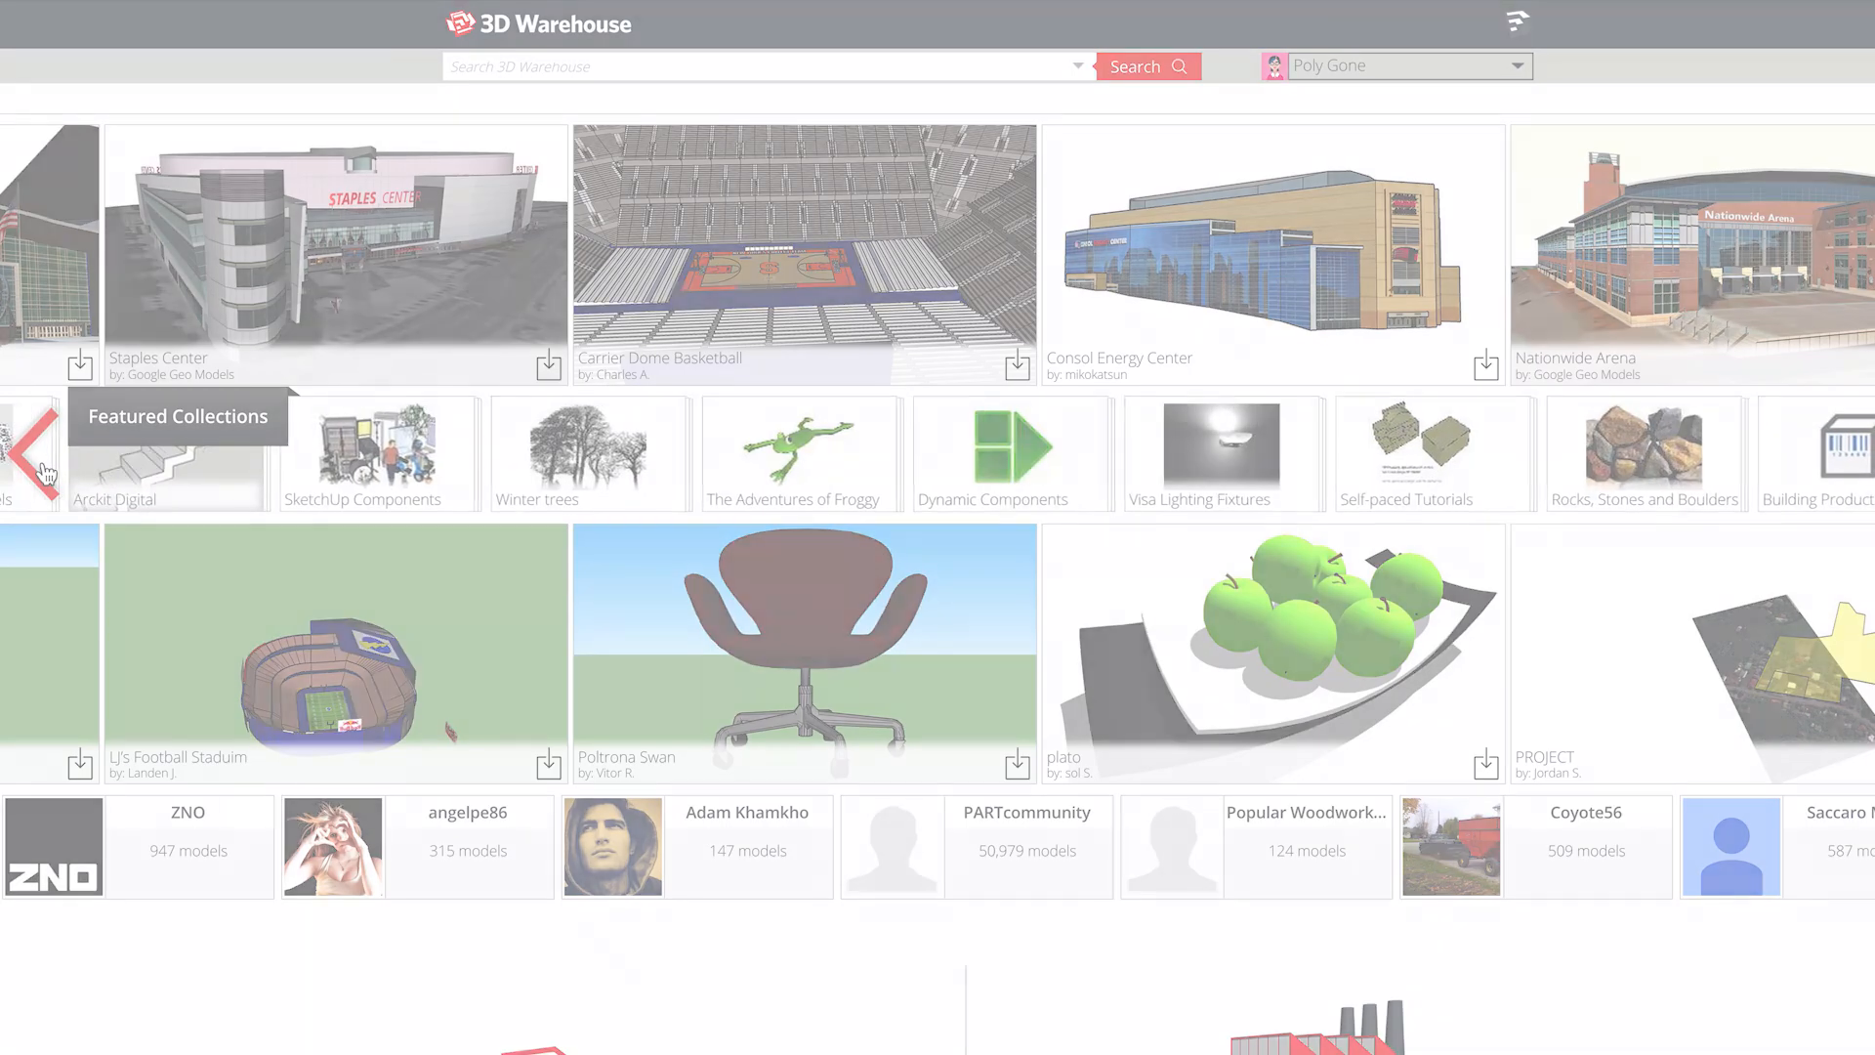